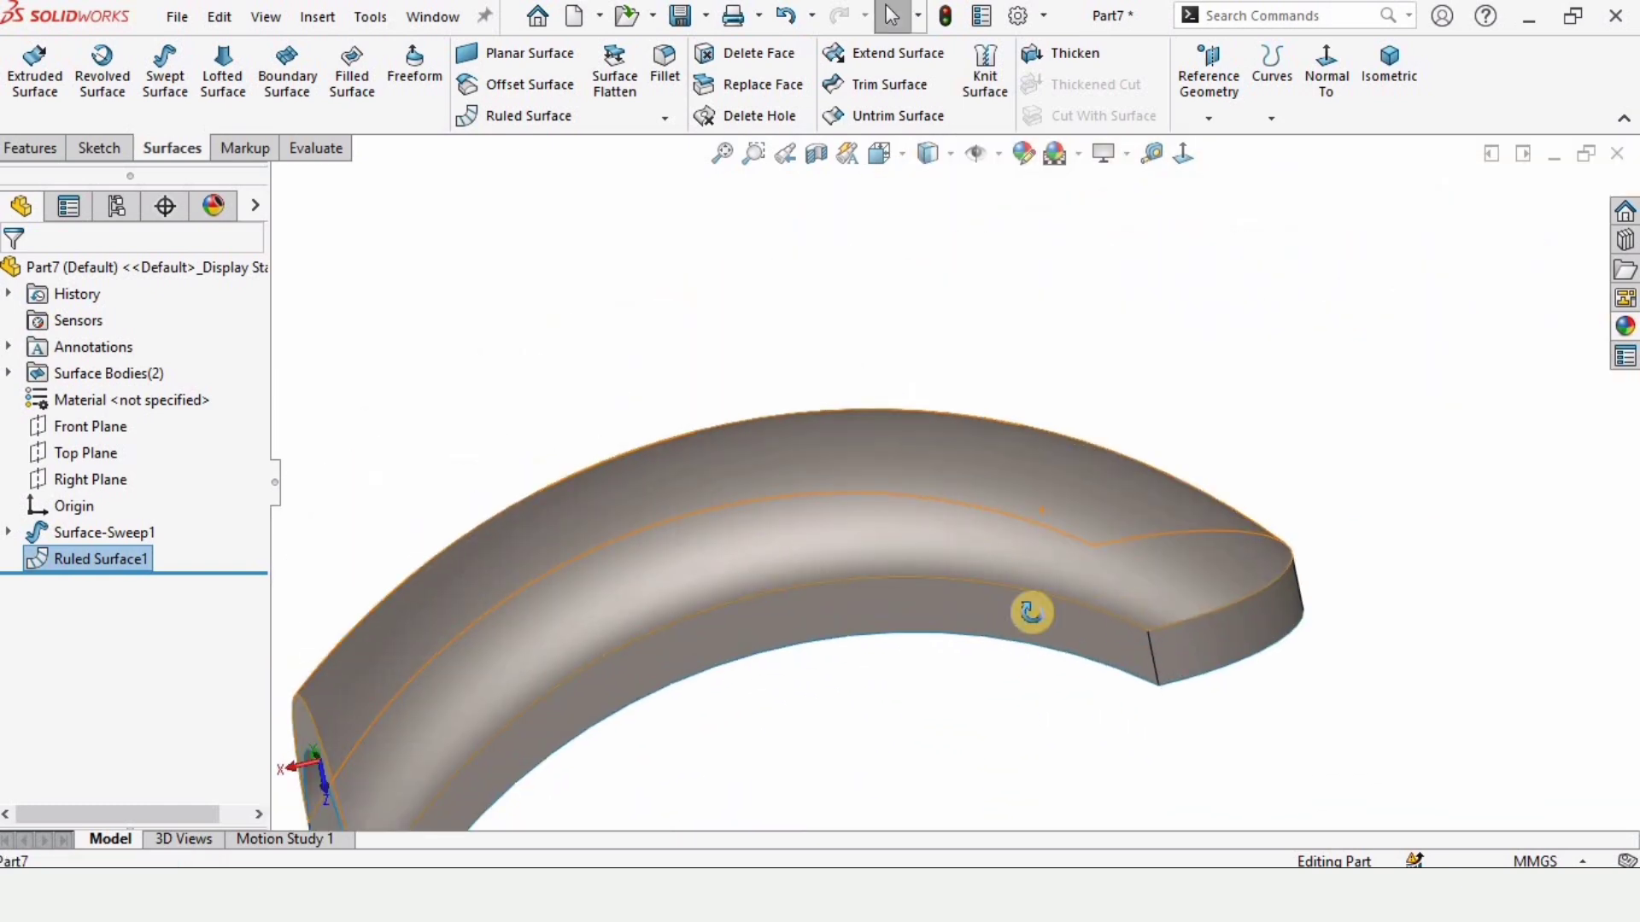
Step: Create a new blank Part document from the New SOLIDWORKS Document dialog
left_click_drag(1032, 612, 1124, 544)
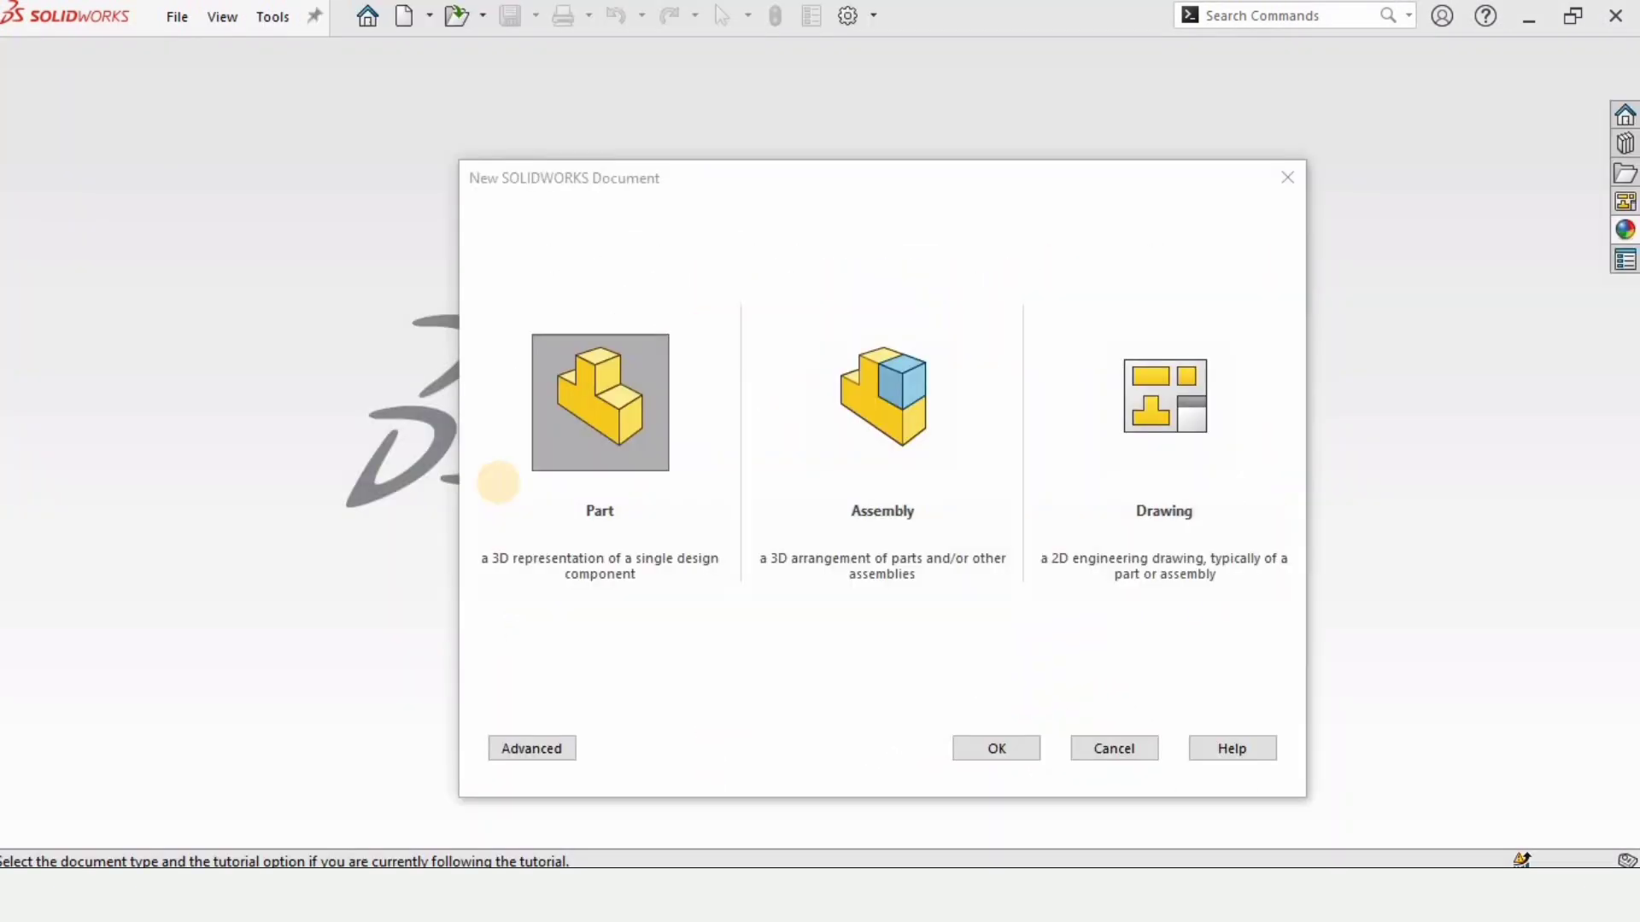
left_click(994, 748)
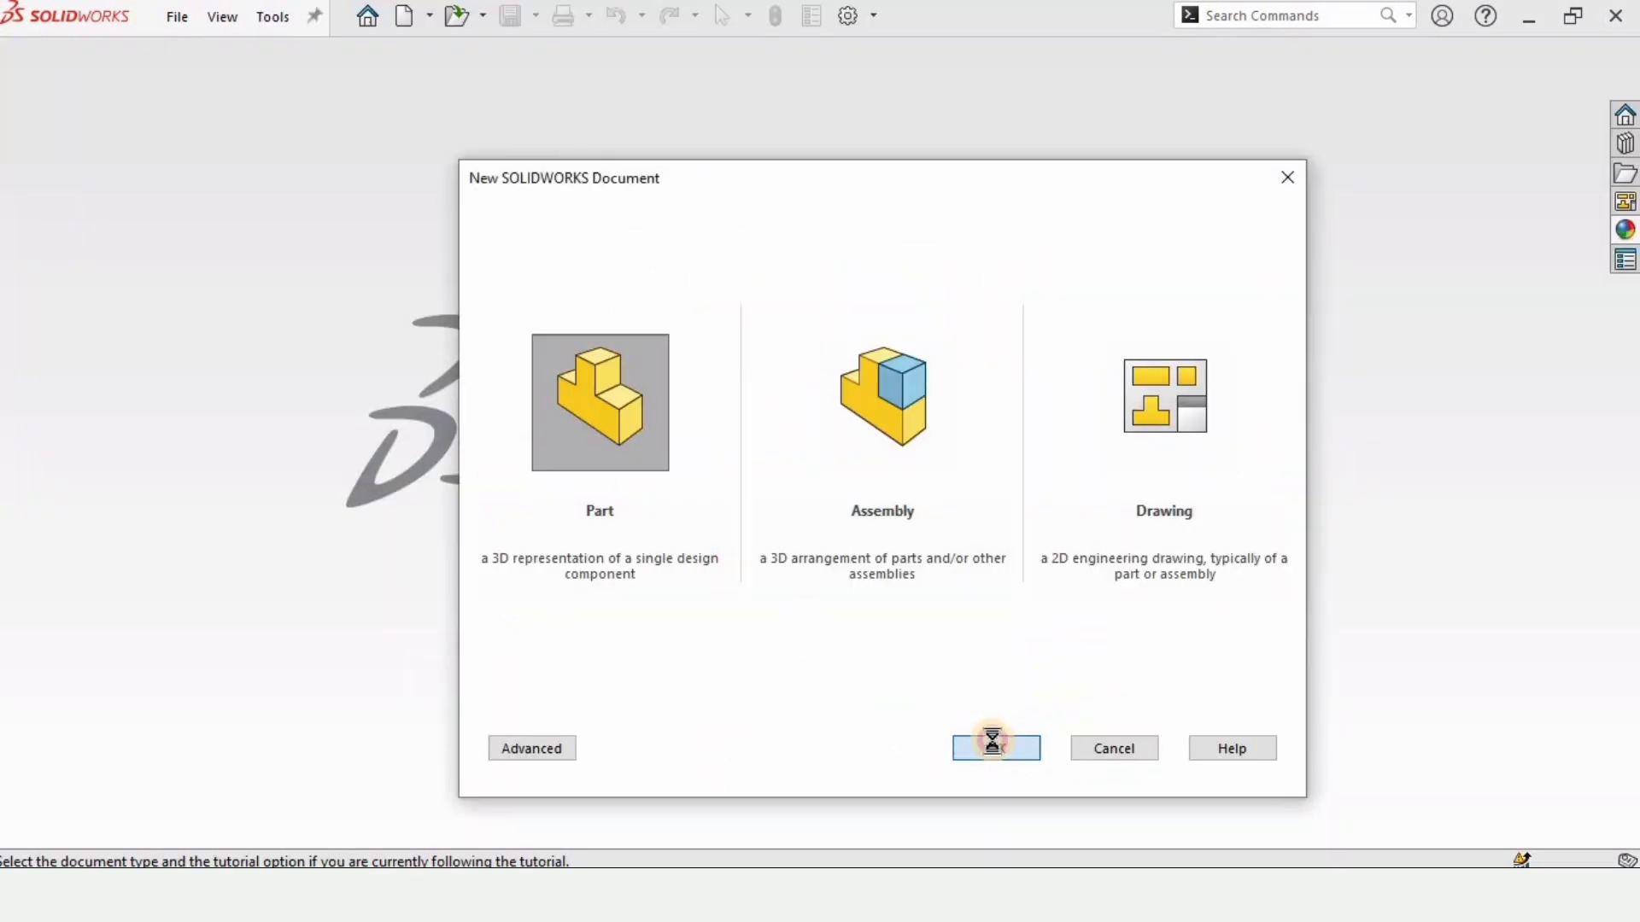
left_click(995, 748)
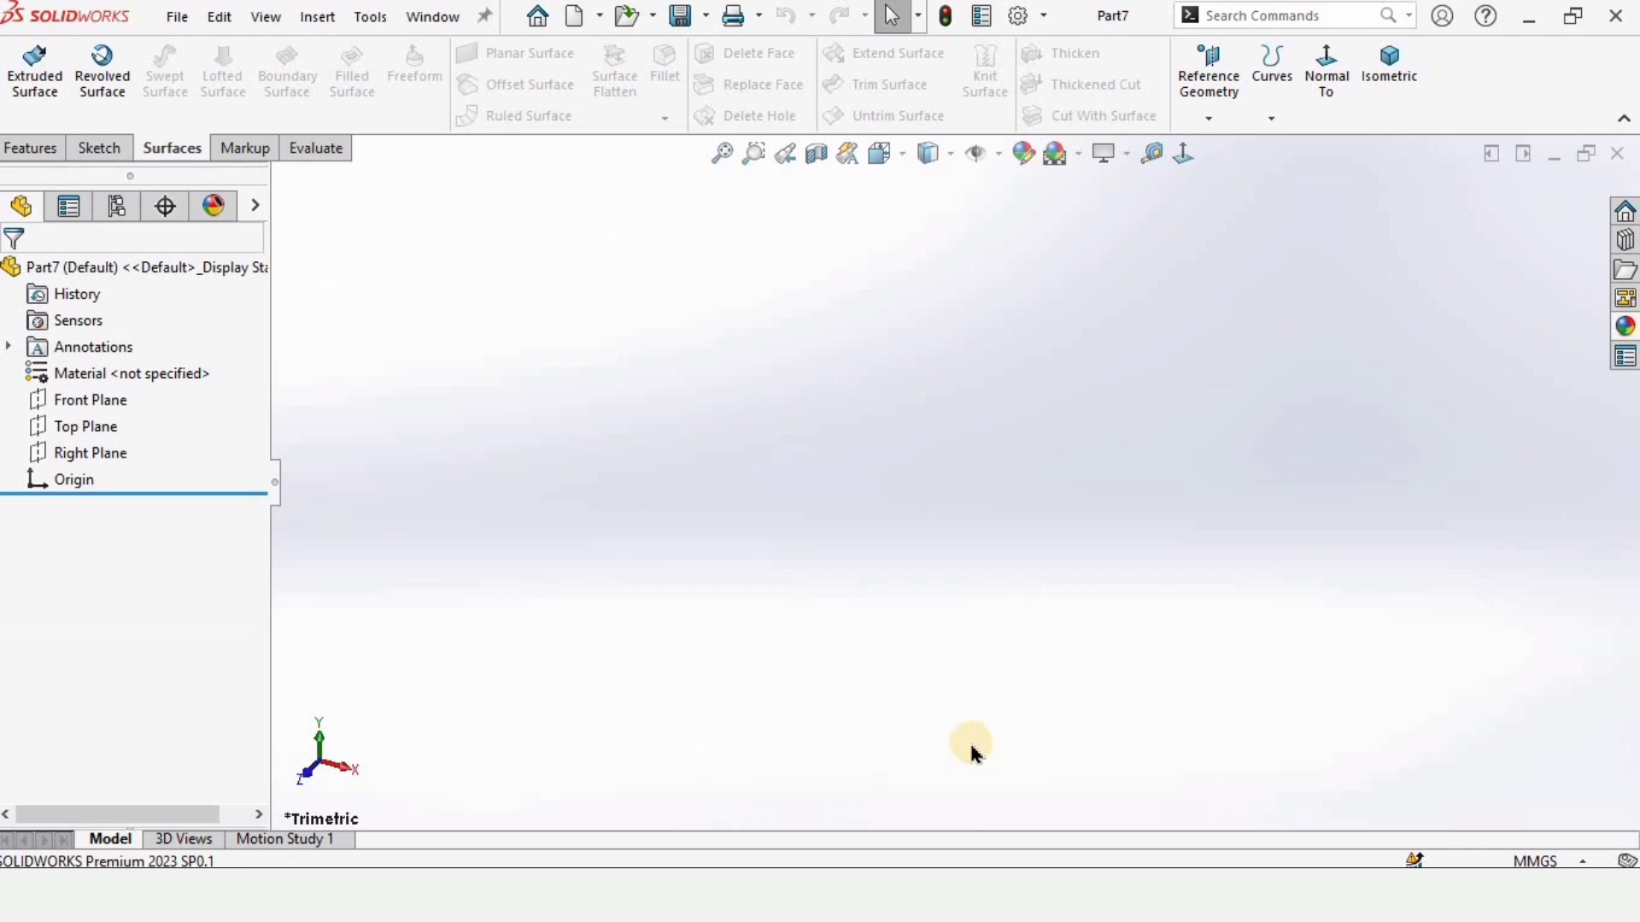
Step: Draw a Top Plane arc with radius 112 and 76 horizontal end offset, then exit Sketch1
left_click(1053, 153)
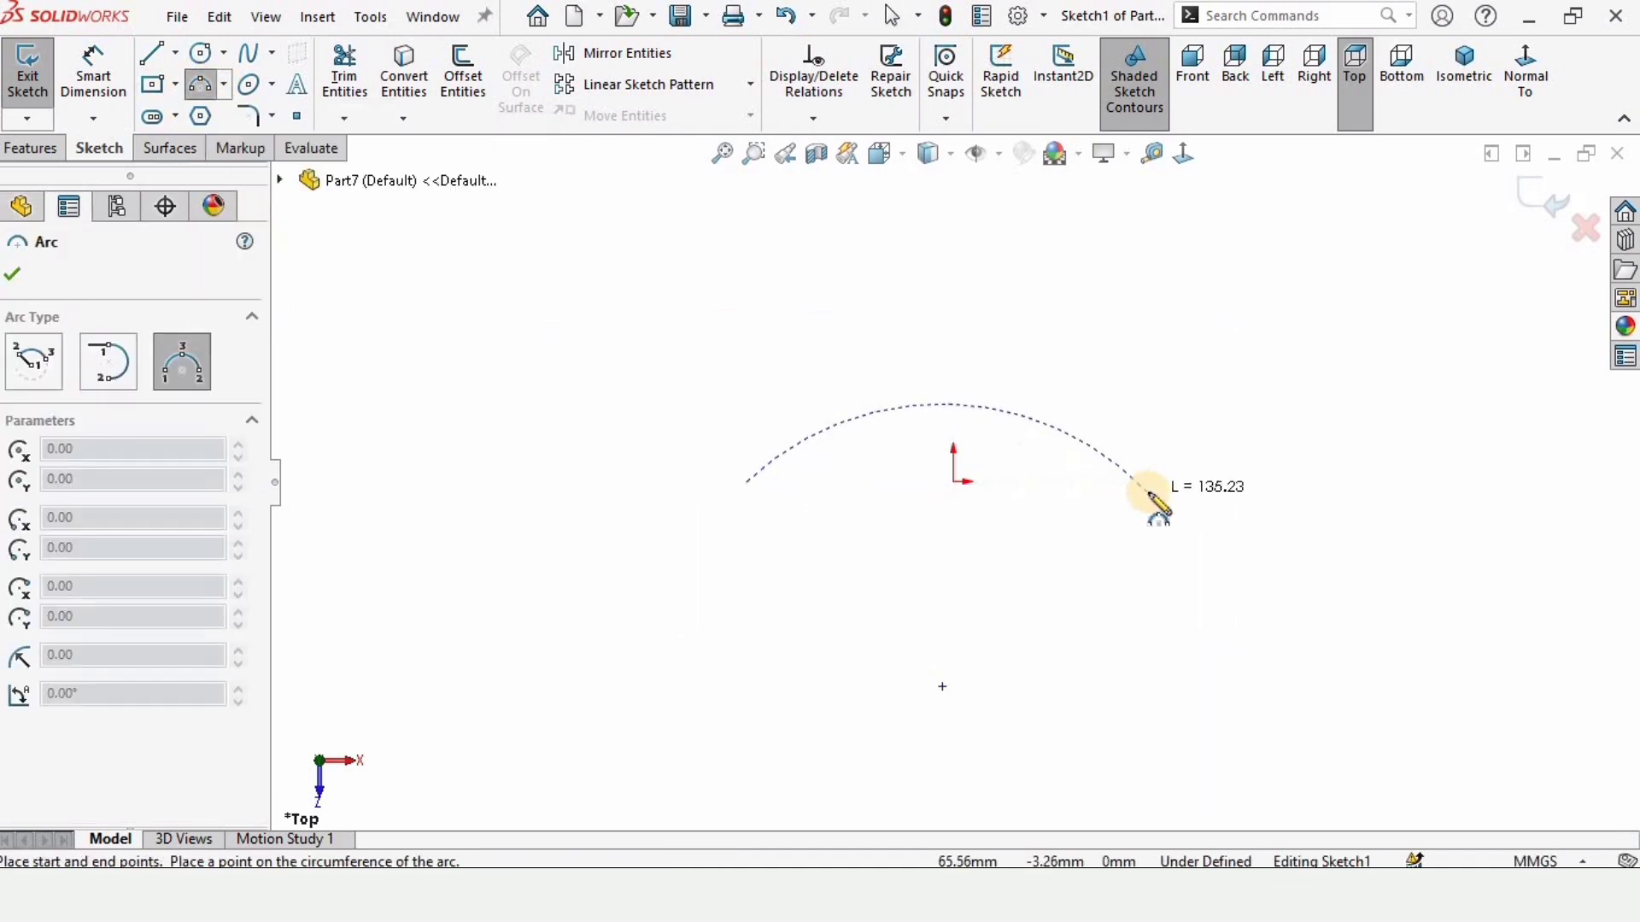
left_click(950, 427)
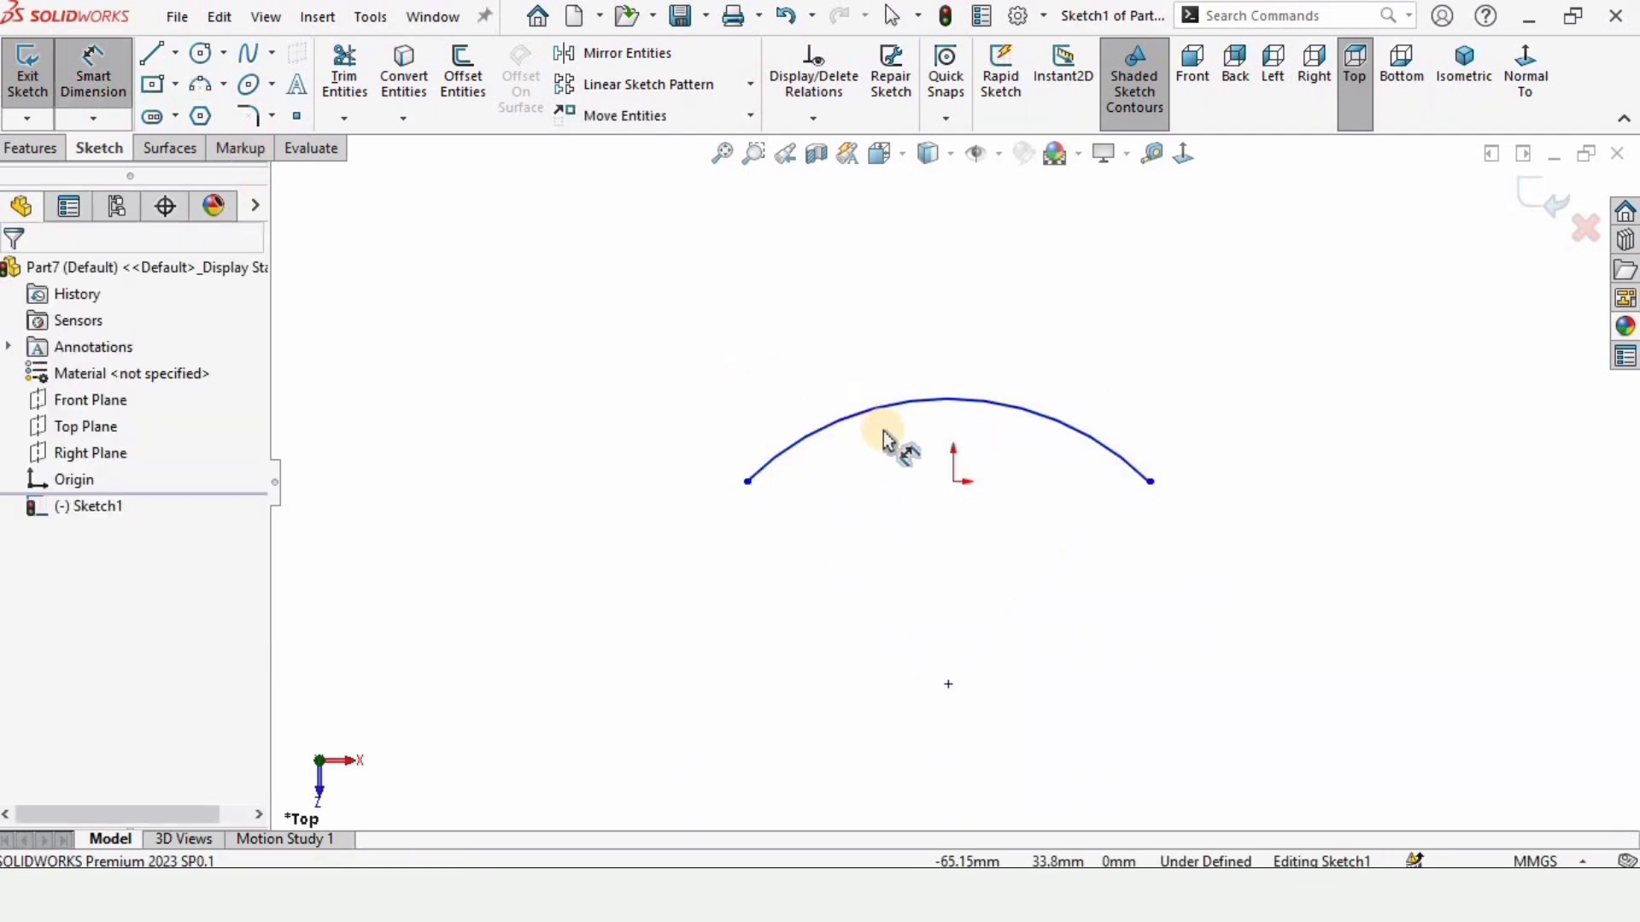
left_click(884, 429)
type("112")
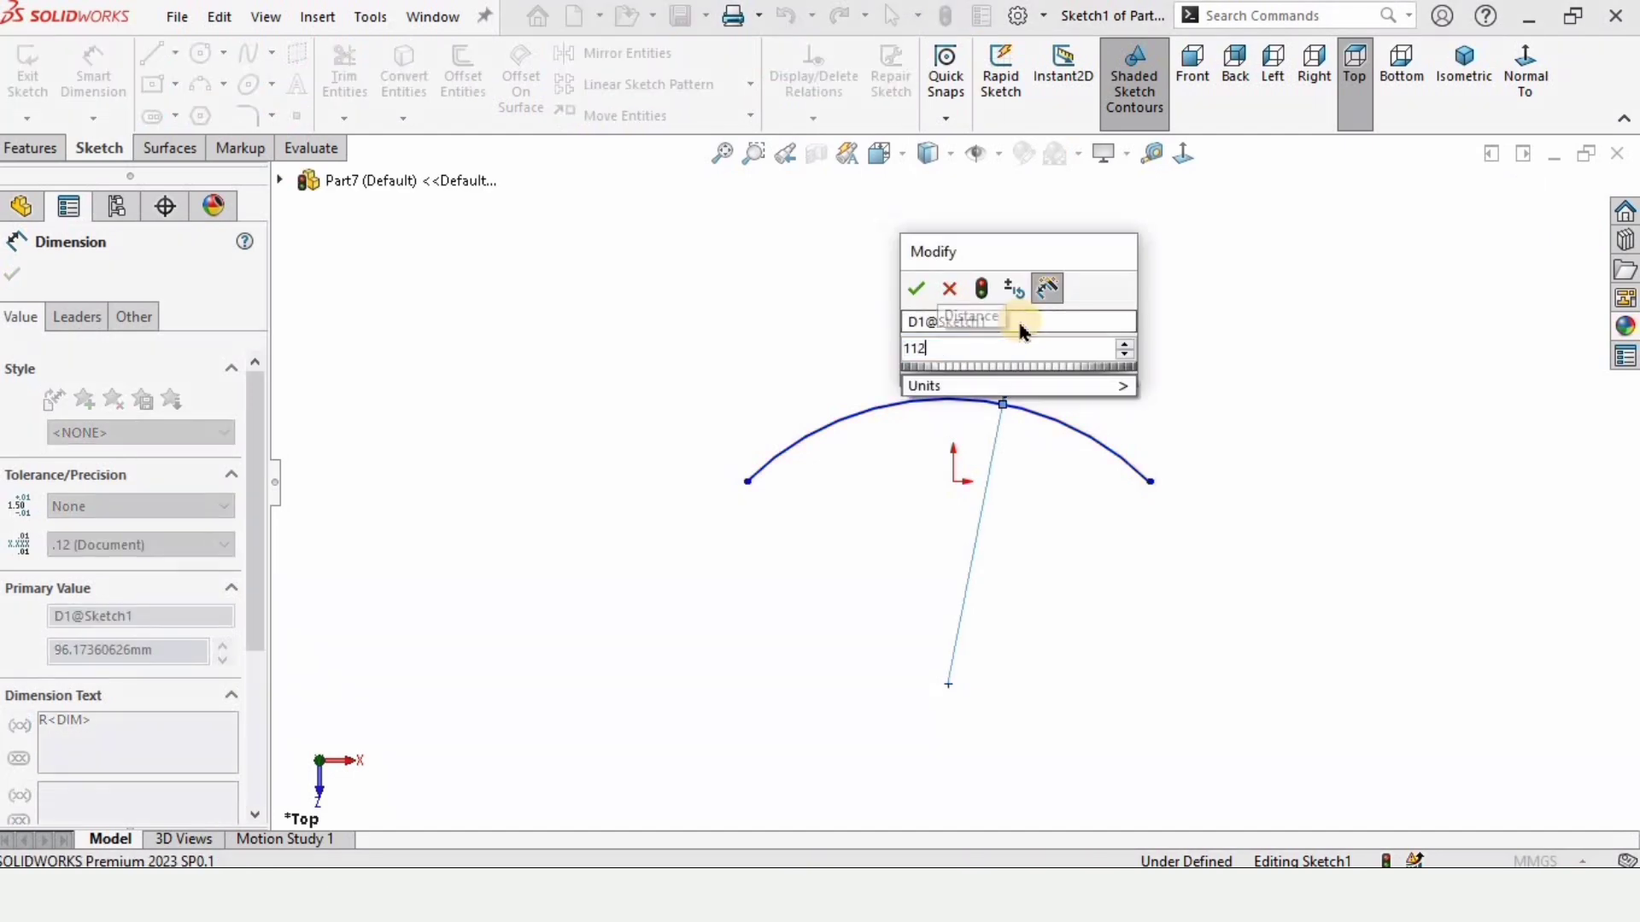
left_click(915, 289)
type("76")
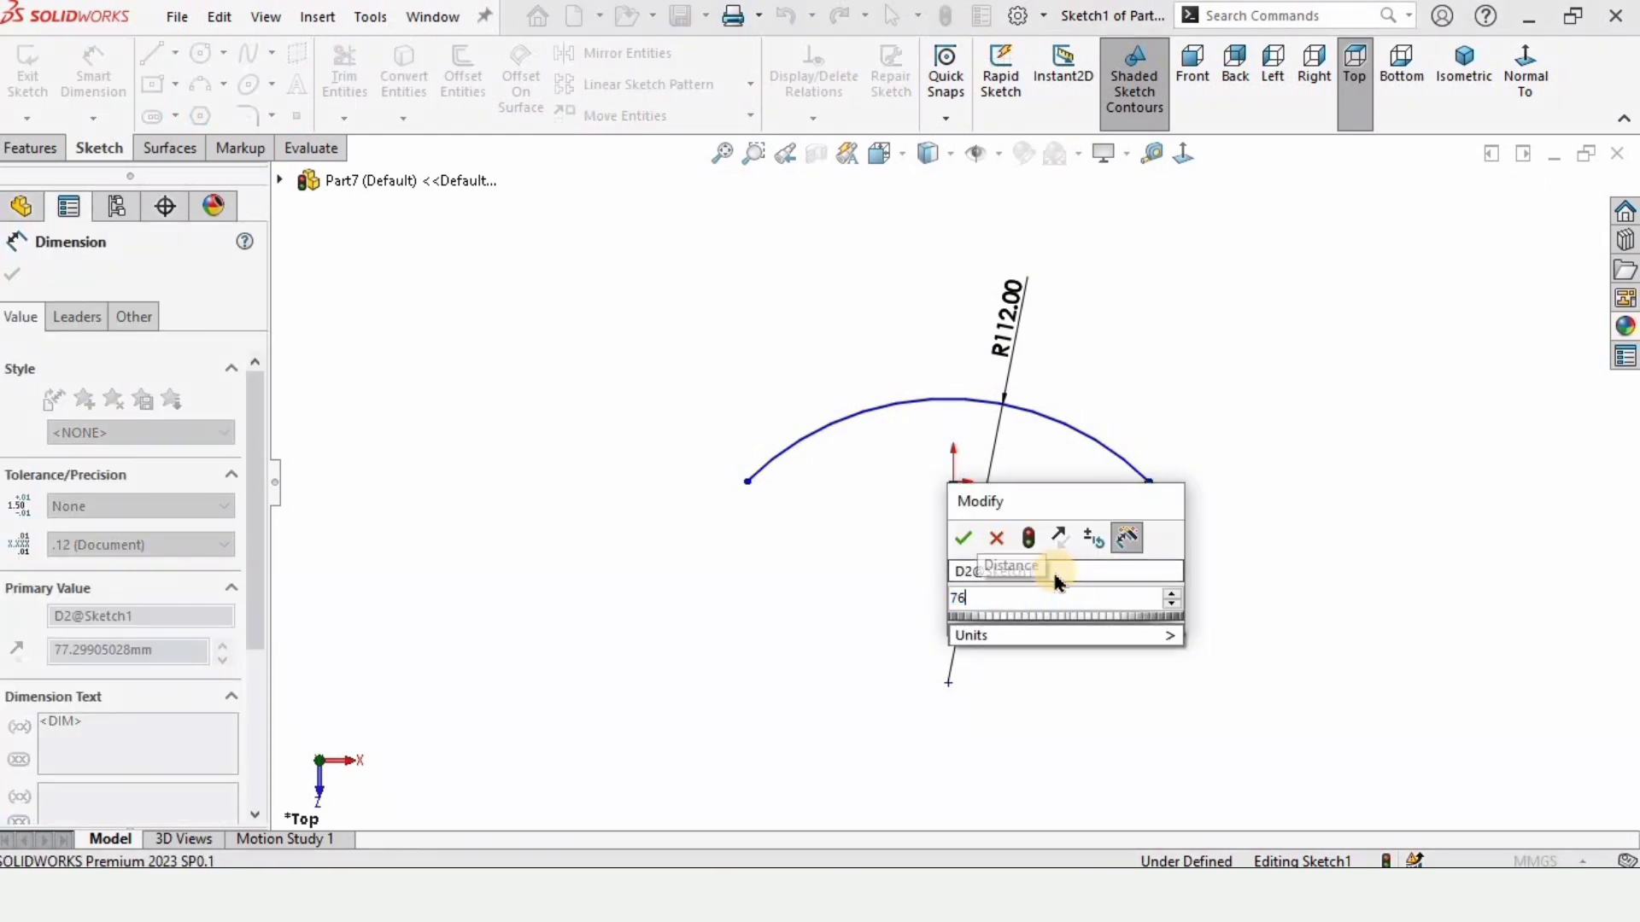
left_click(964, 538)
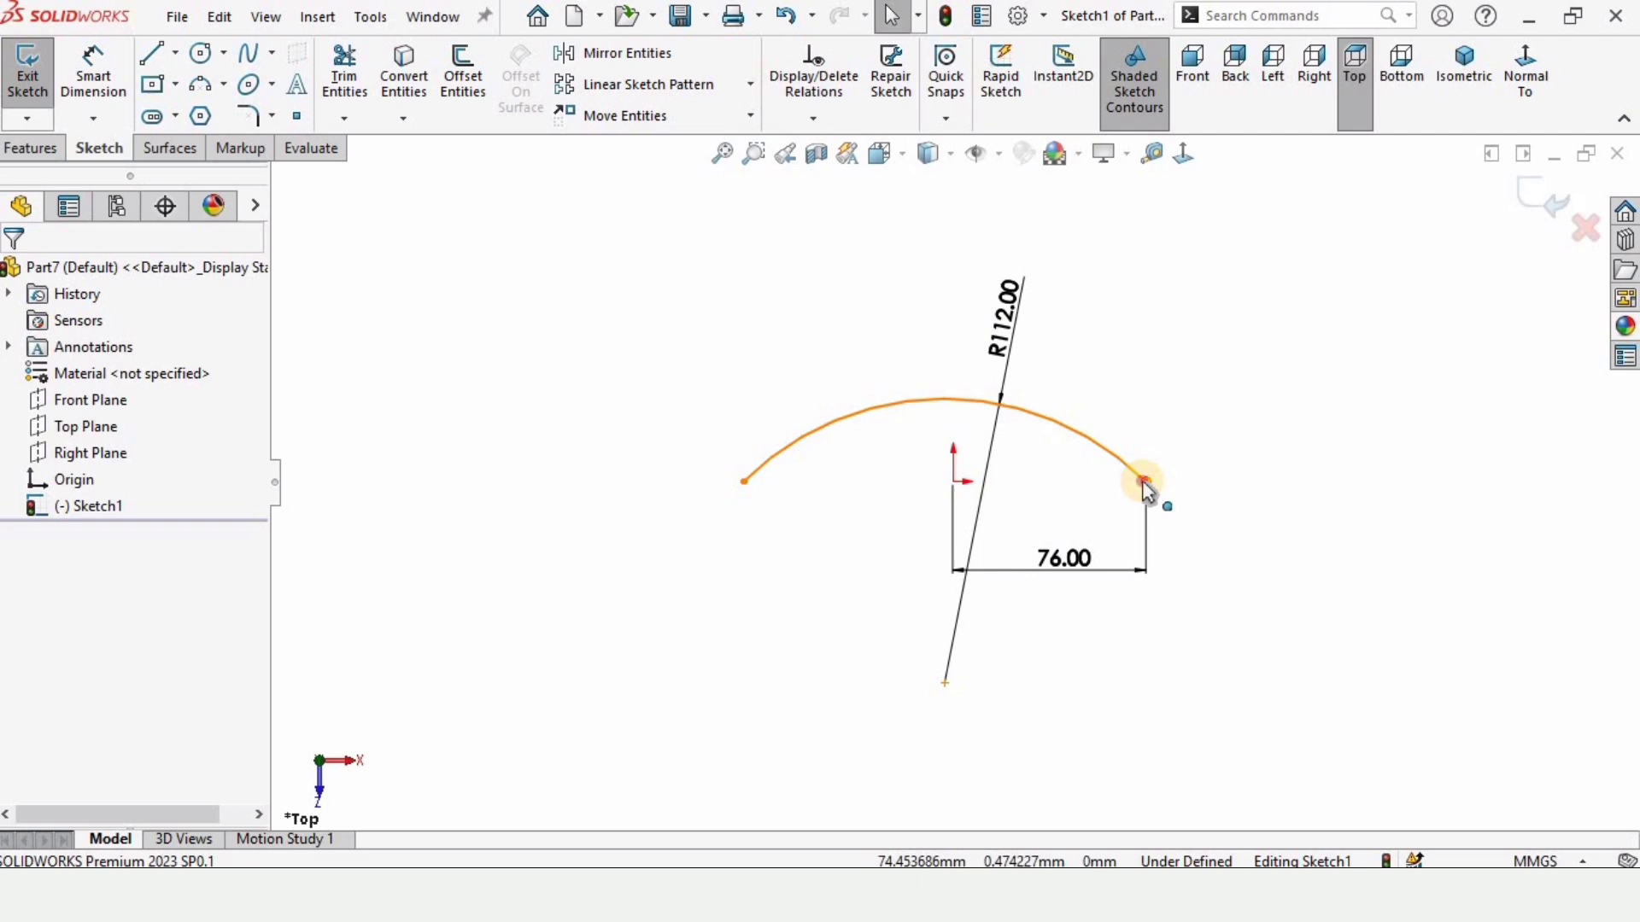
left_click(743, 480)
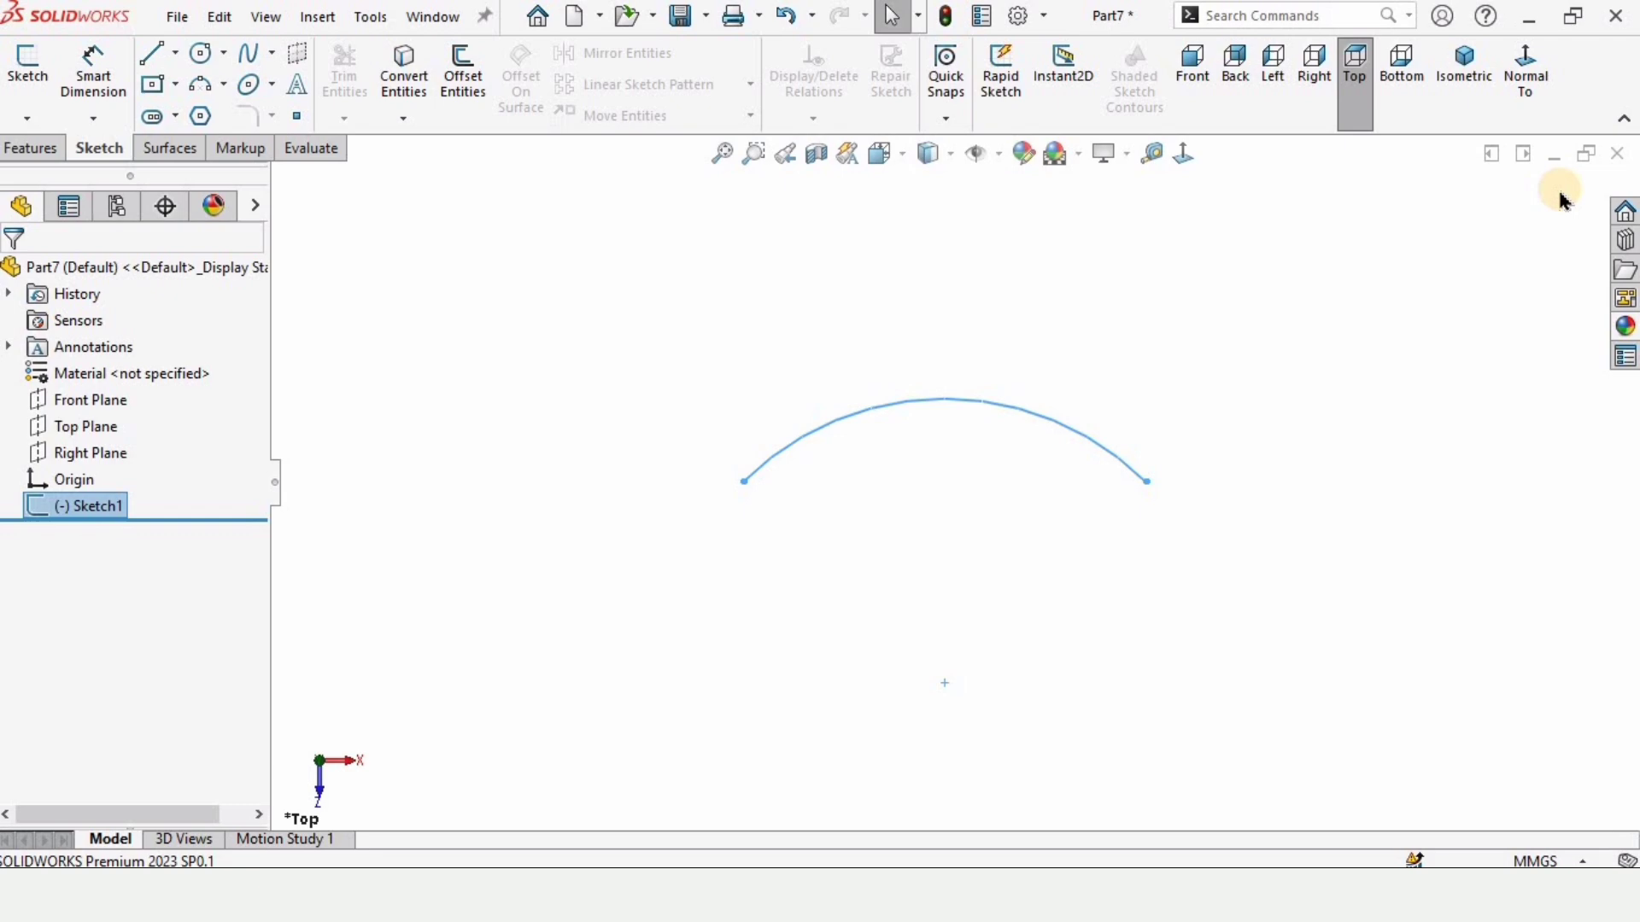
Step: Draw a Front Plane arc with radius 30 and dimensioned end spacing, then exit Sketch3
left_click(71, 400)
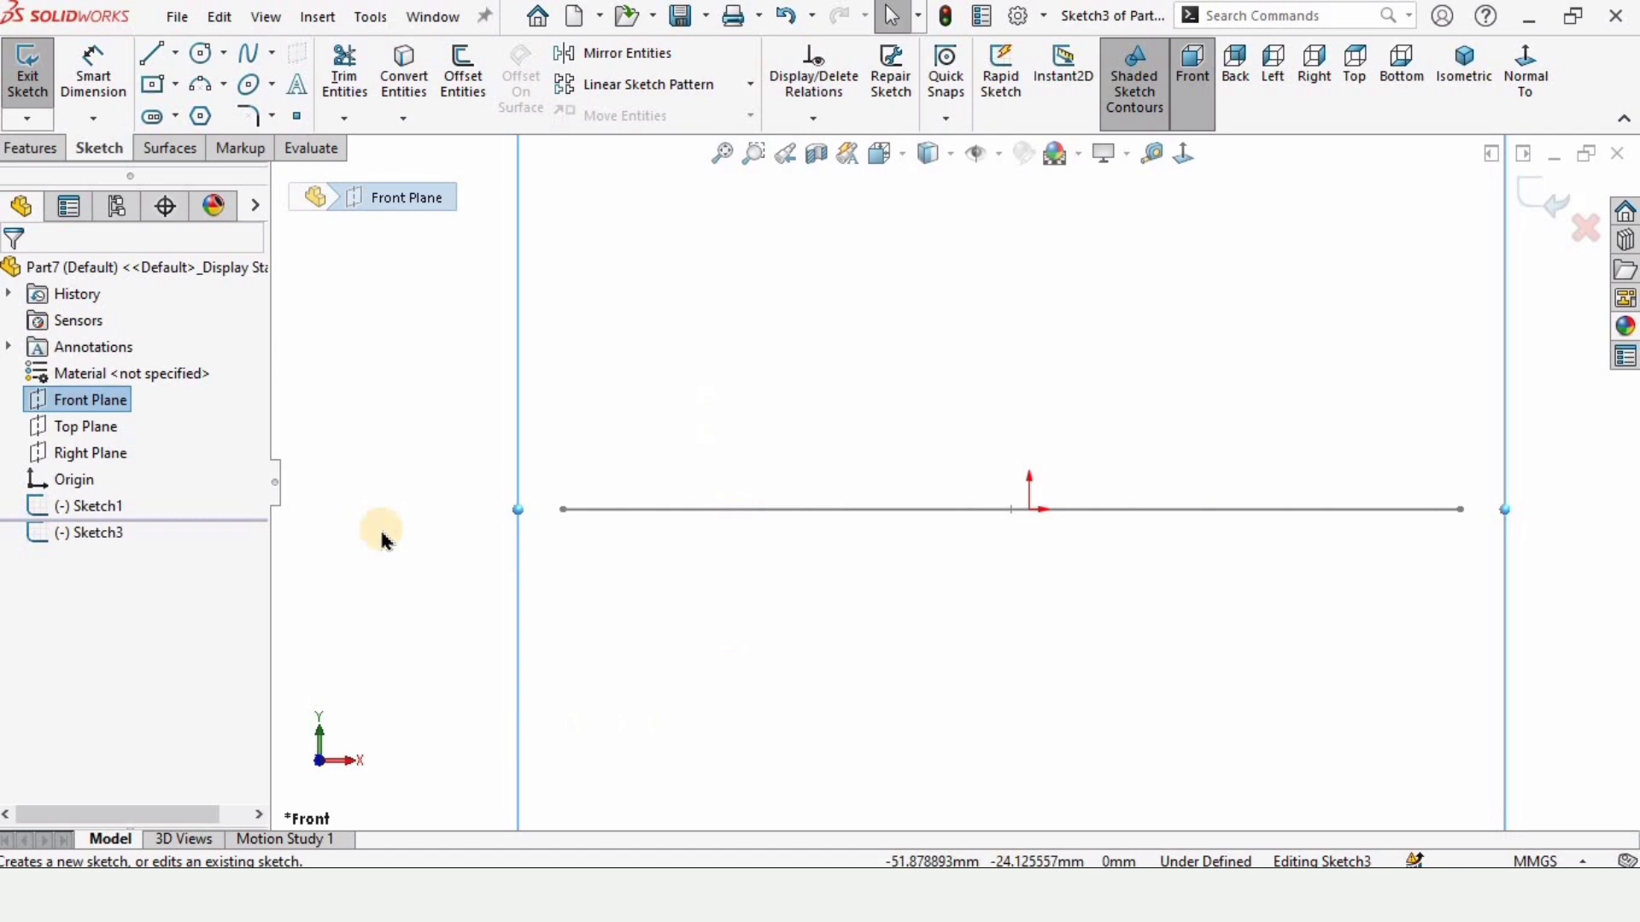
left_click(200, 84)
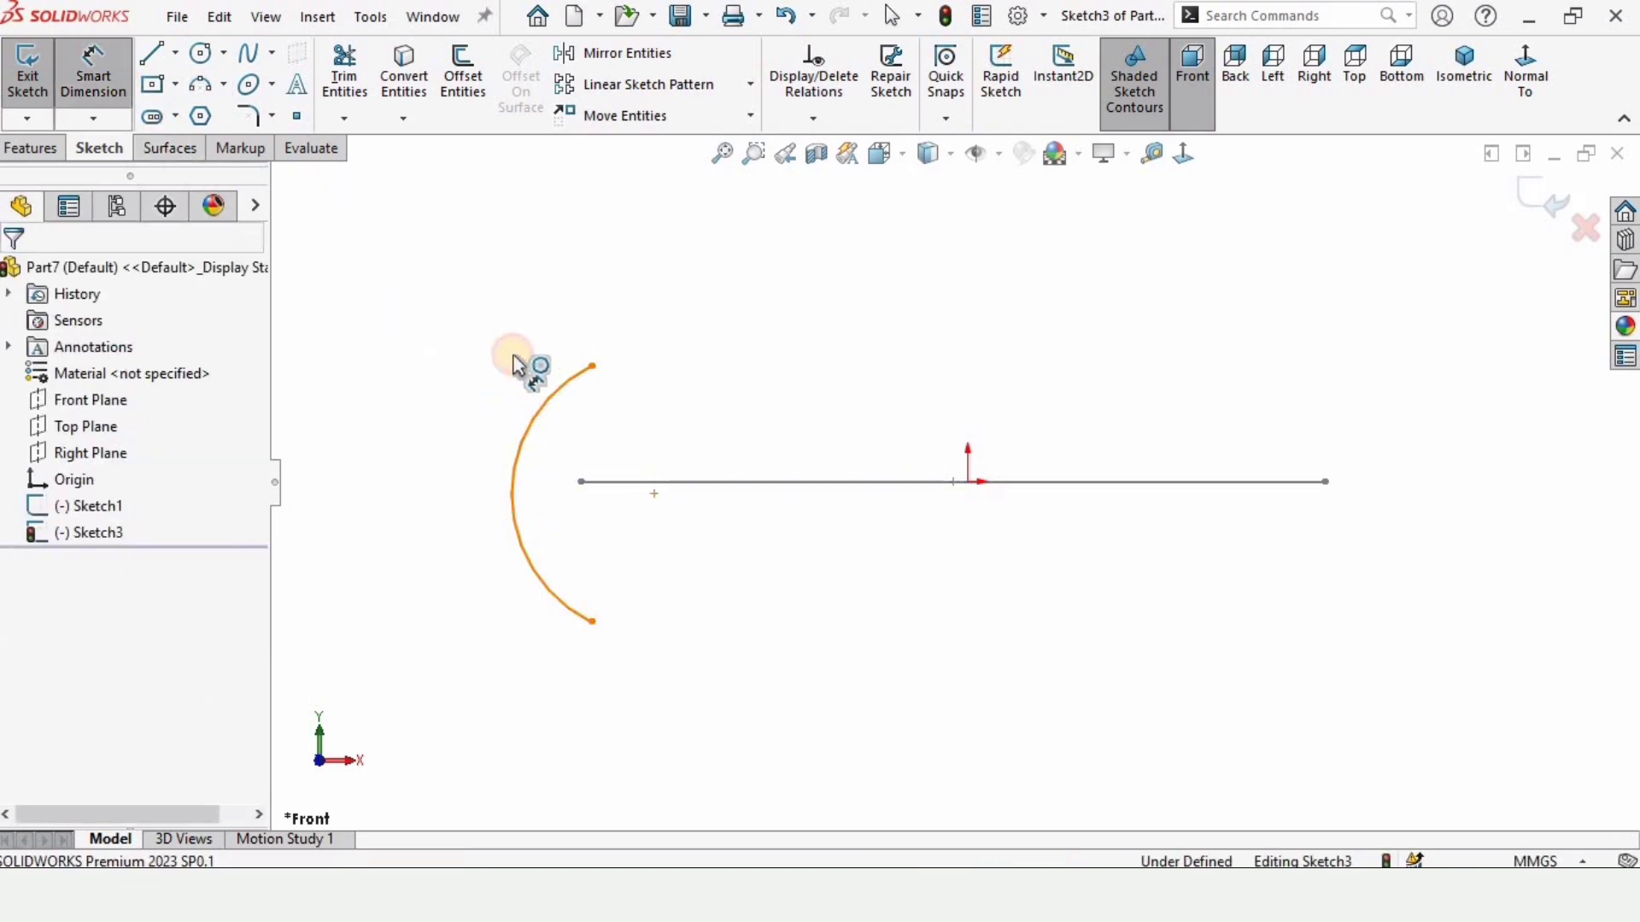
left_click(537, 377)
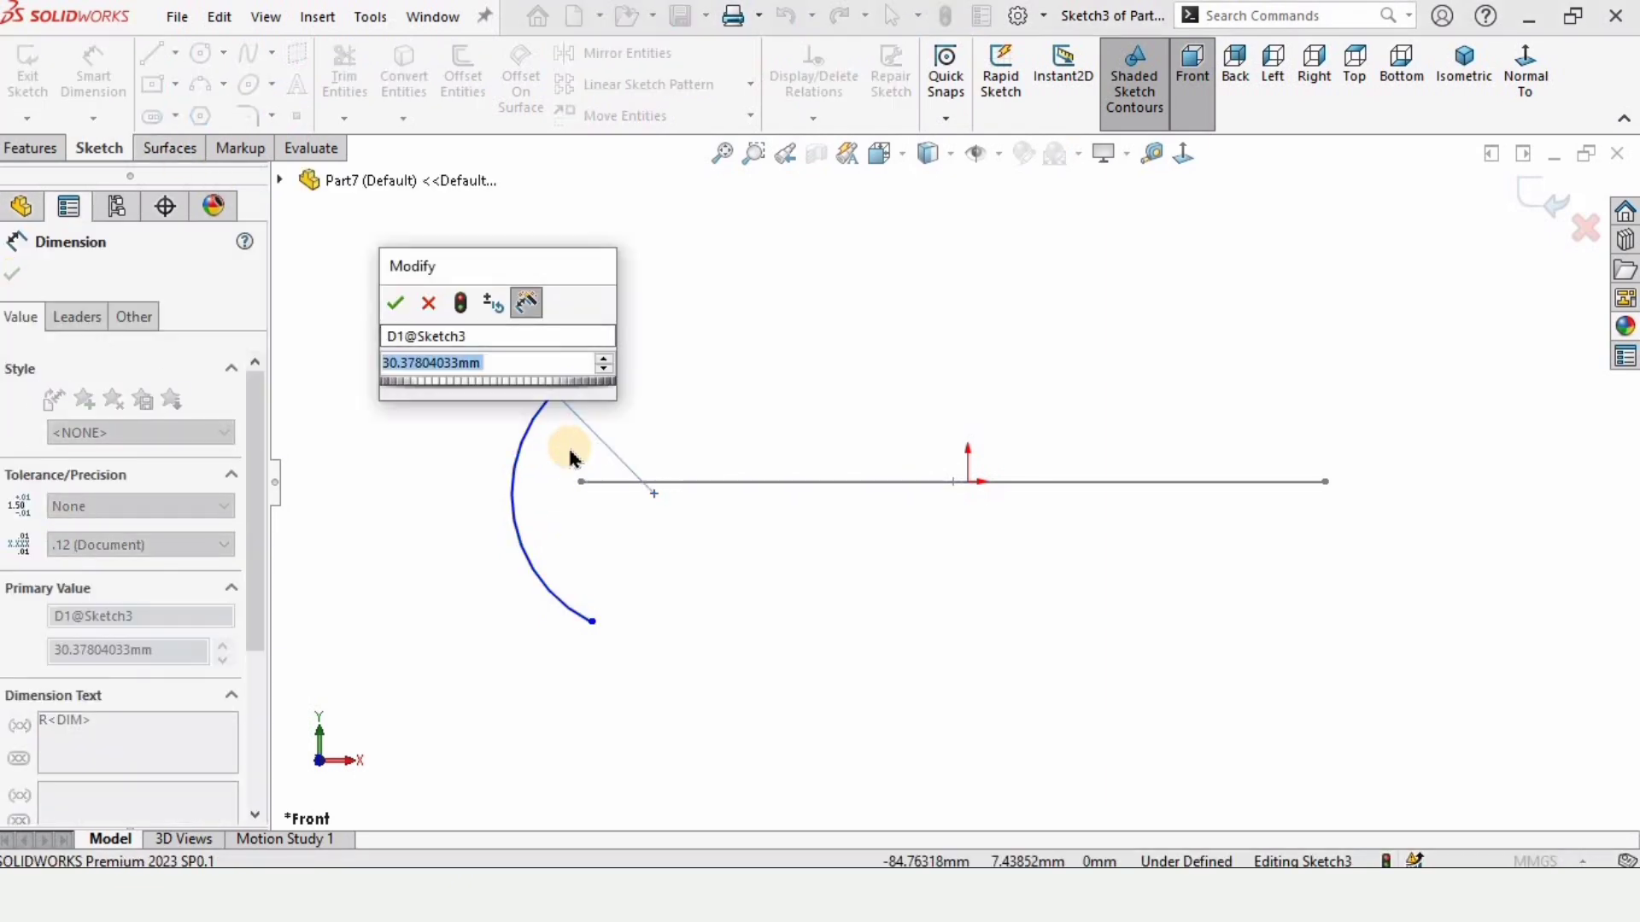
left_click(395, 303)
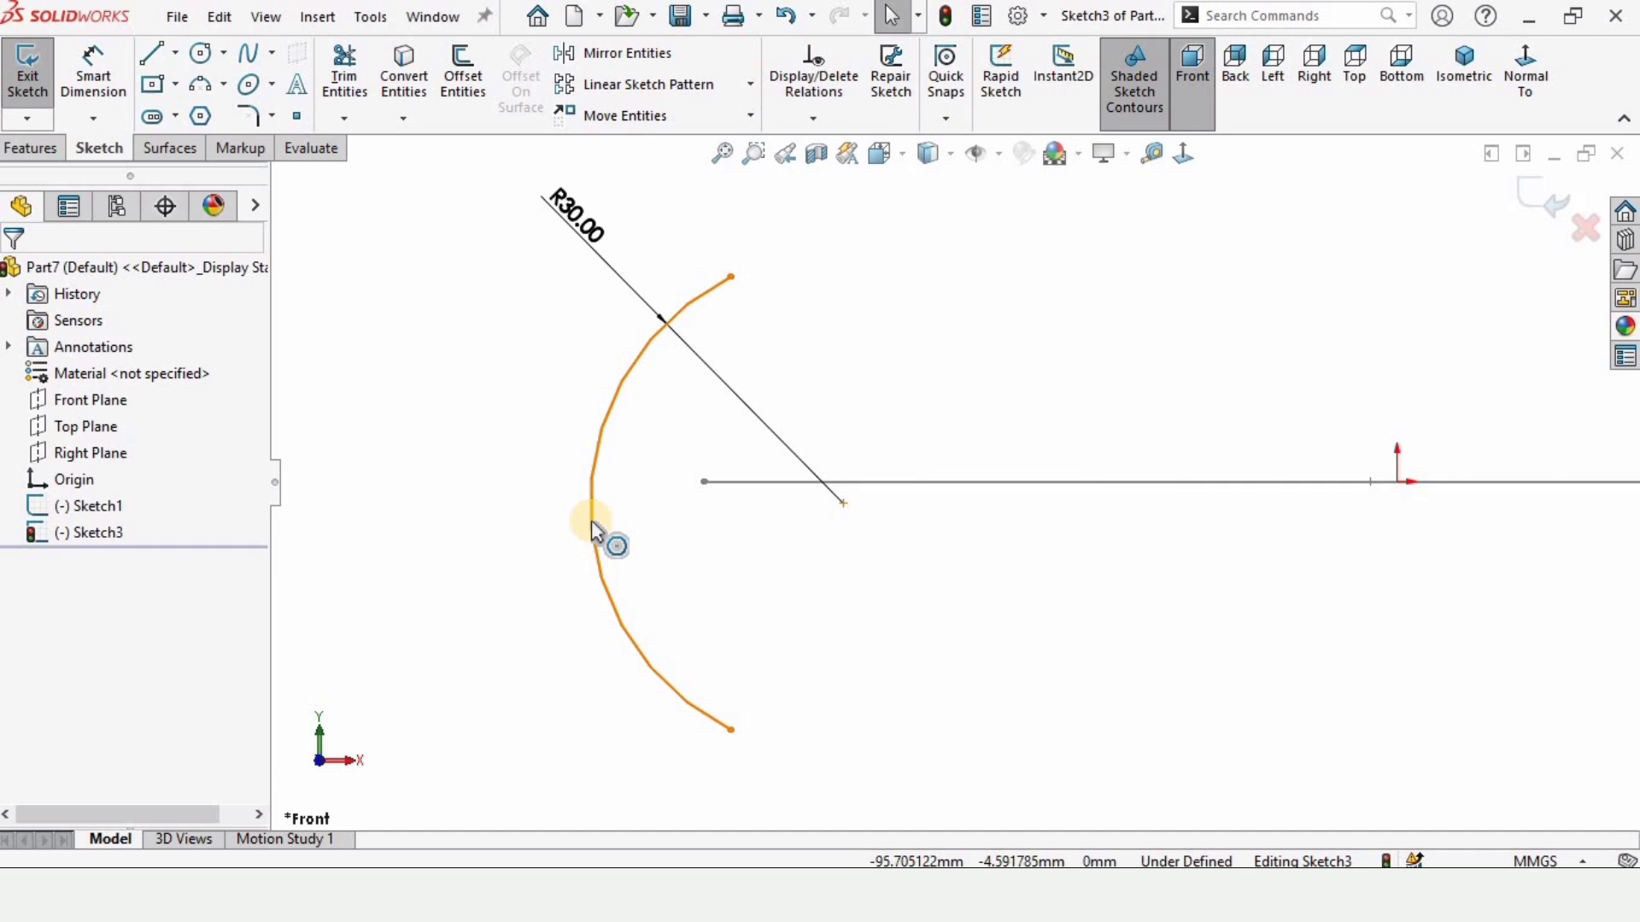
left_click(592, 533)
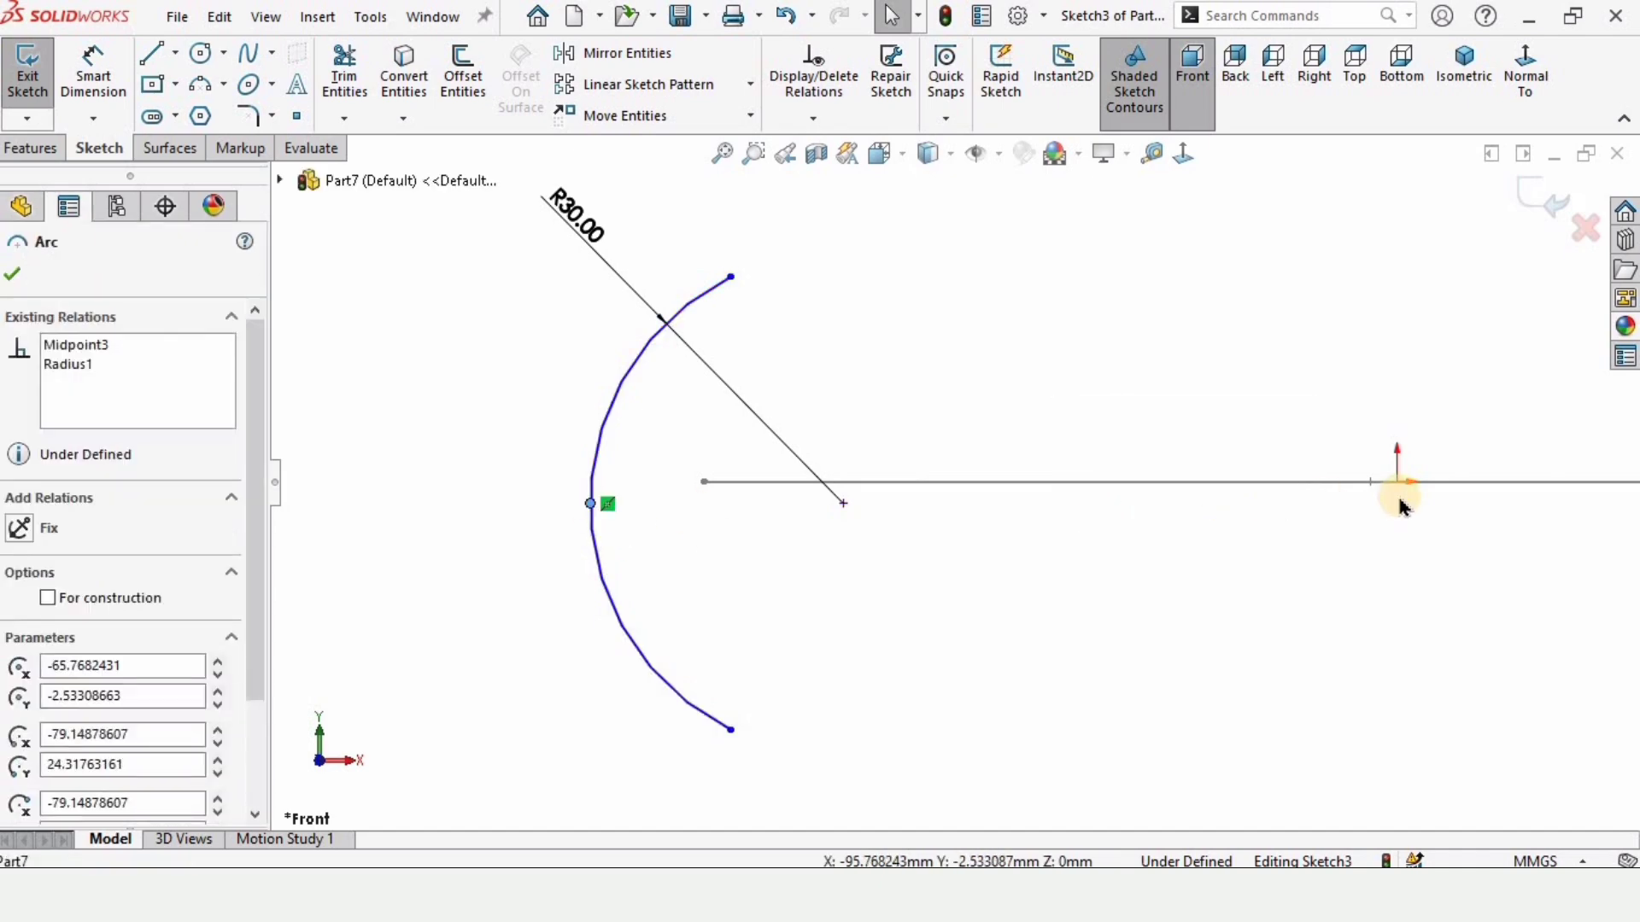
left_click(1396, 481)
type("6")
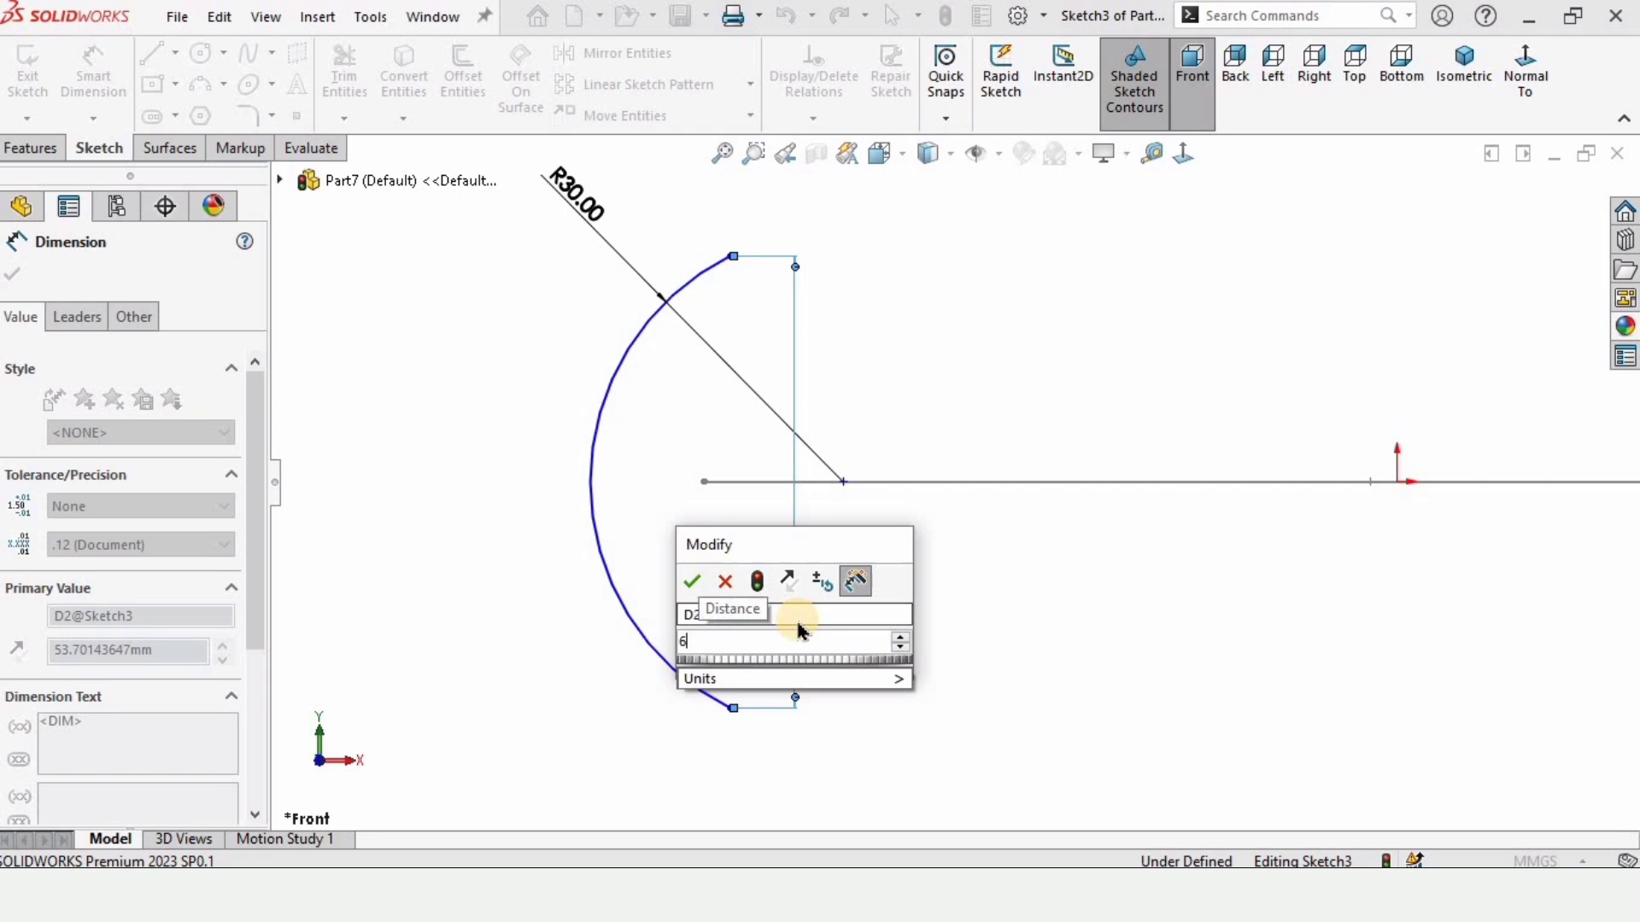
left_click(693, 582)
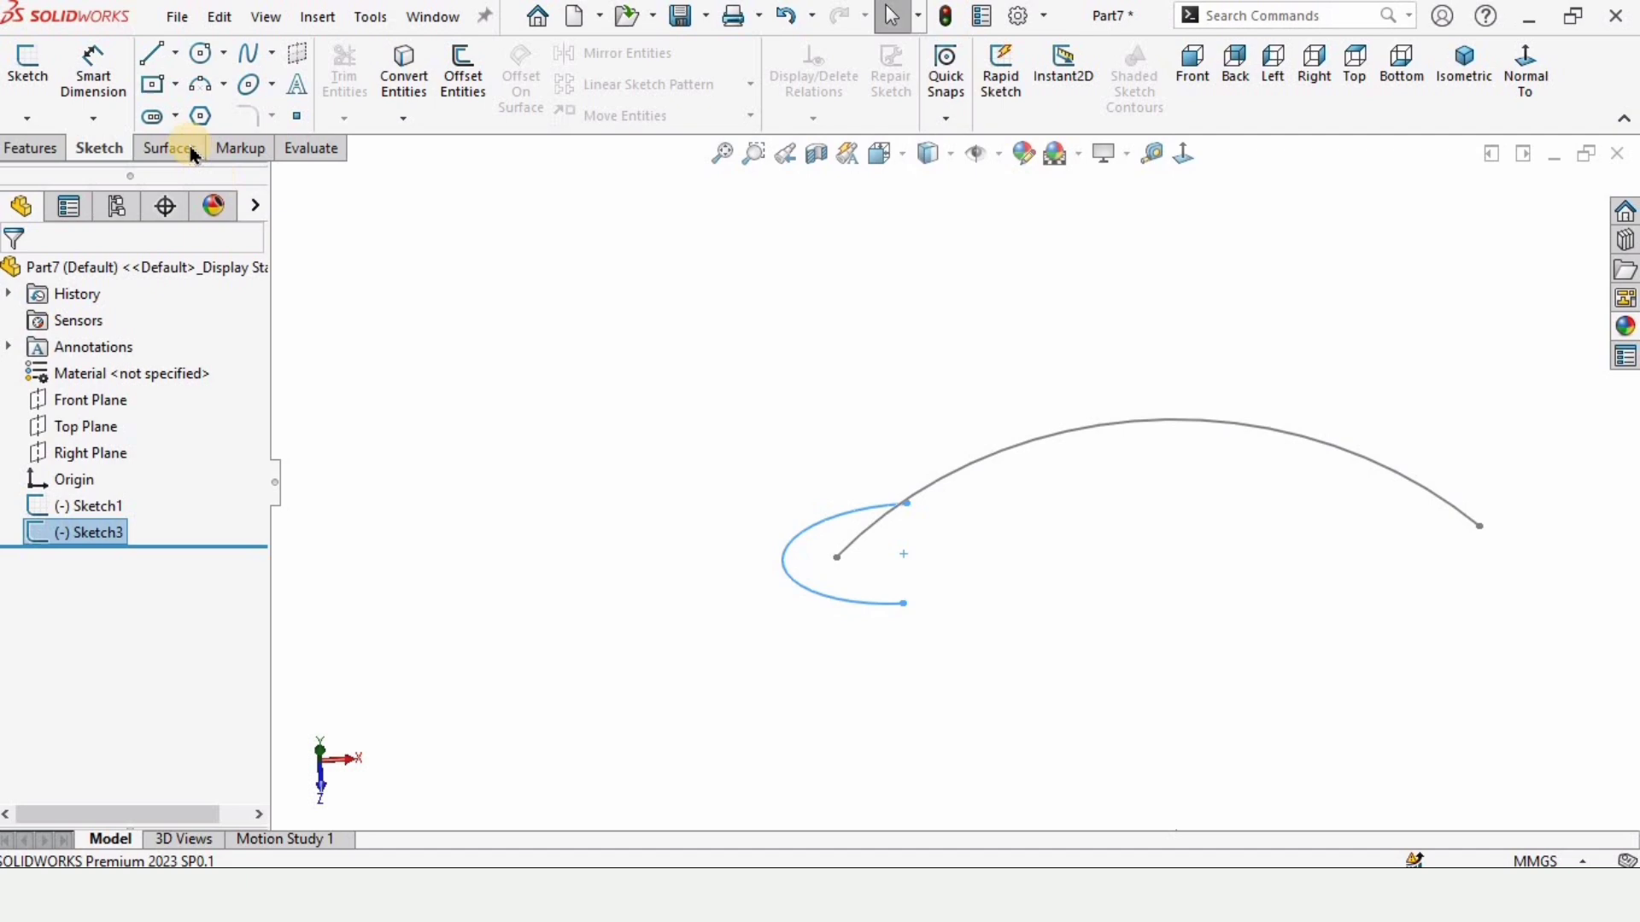
left_click(171, 148)
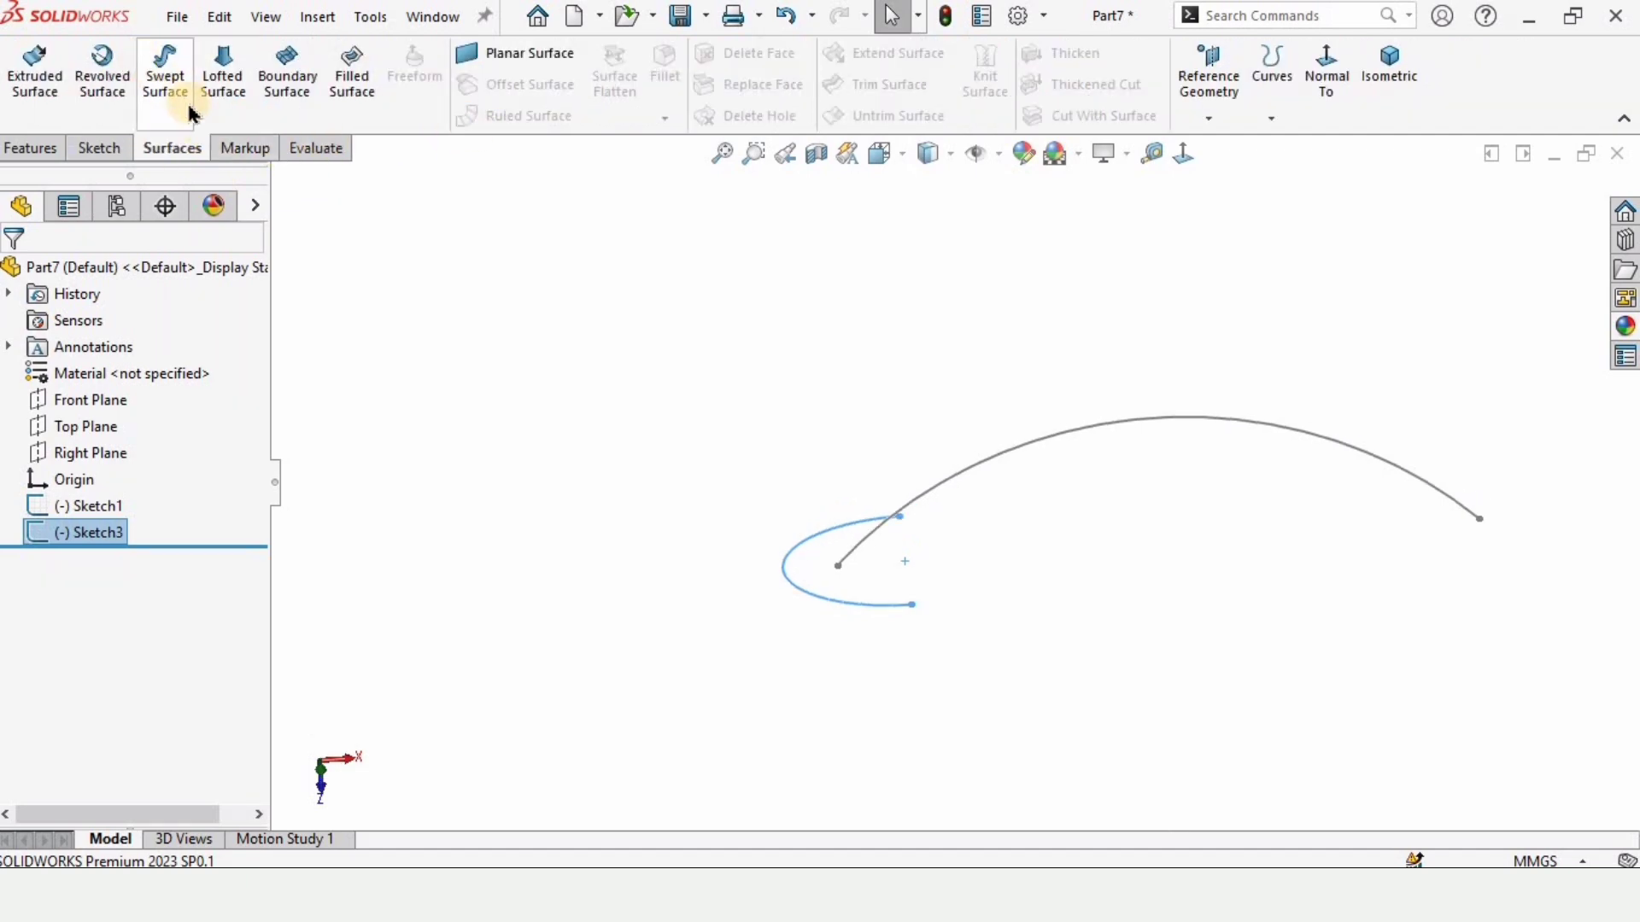
left_click(164, 68)
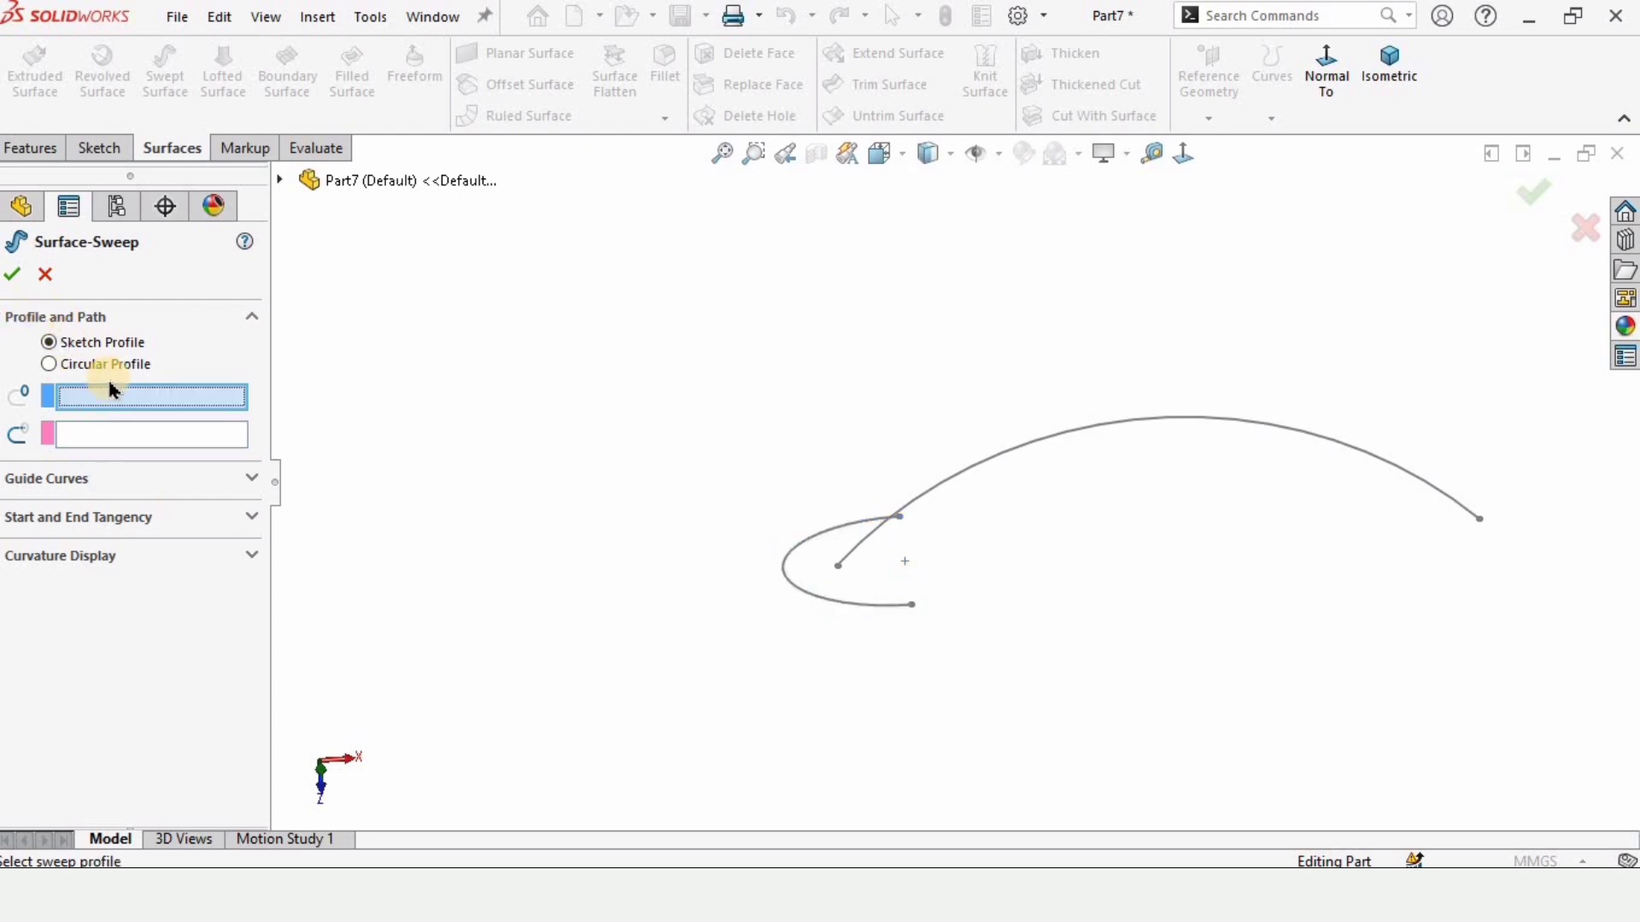
left_click(811, 597)
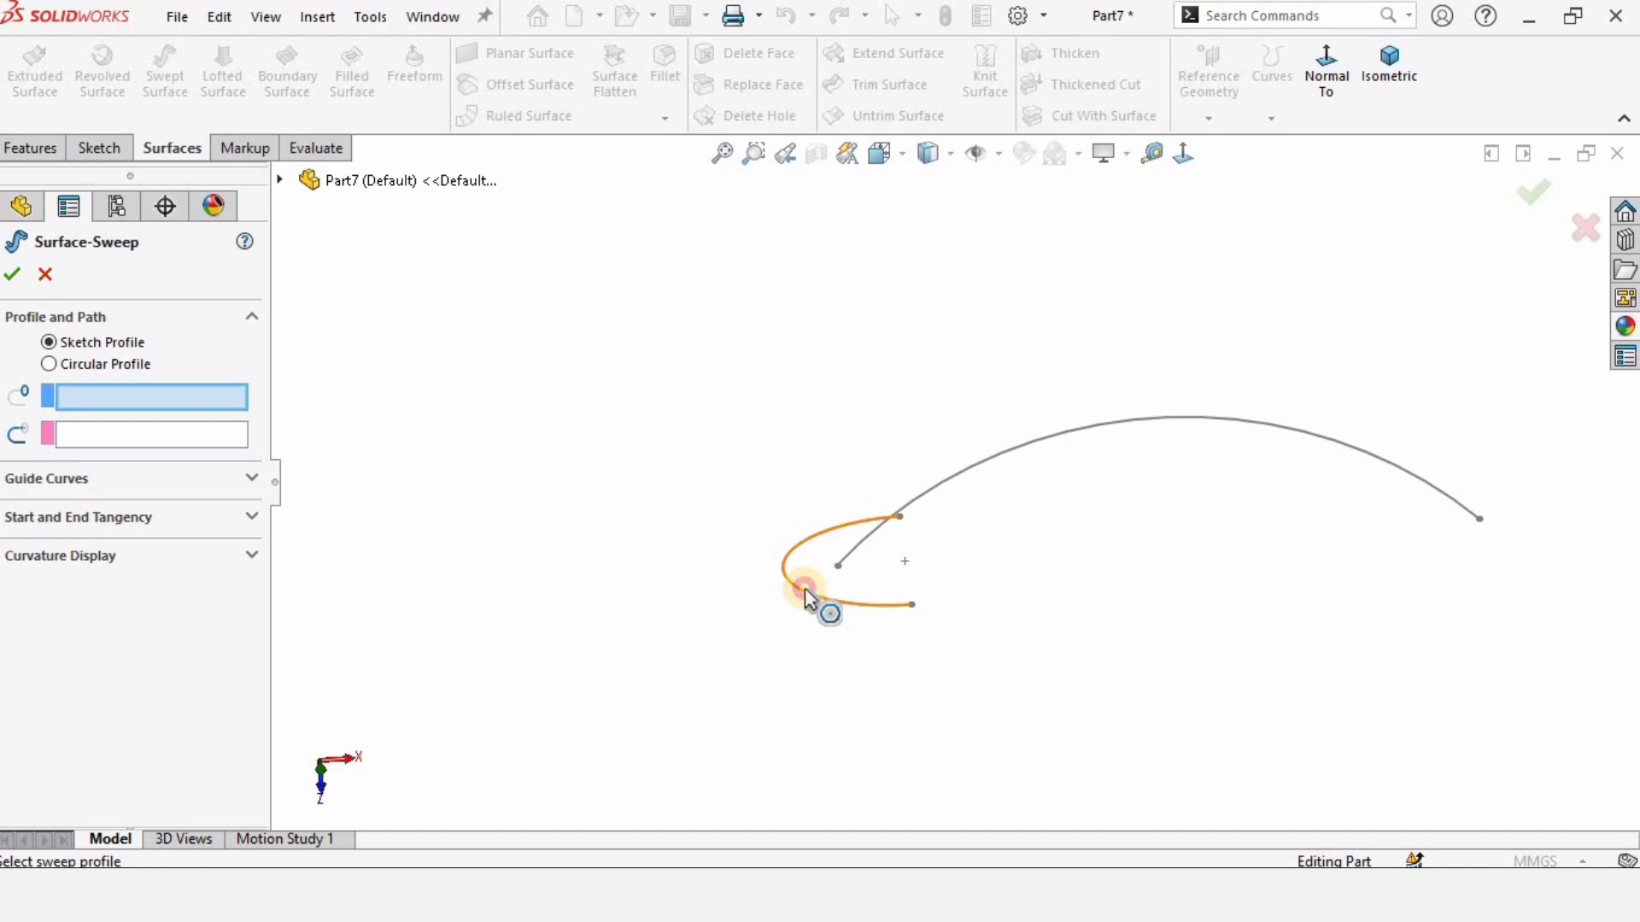
left_click(806, 601)
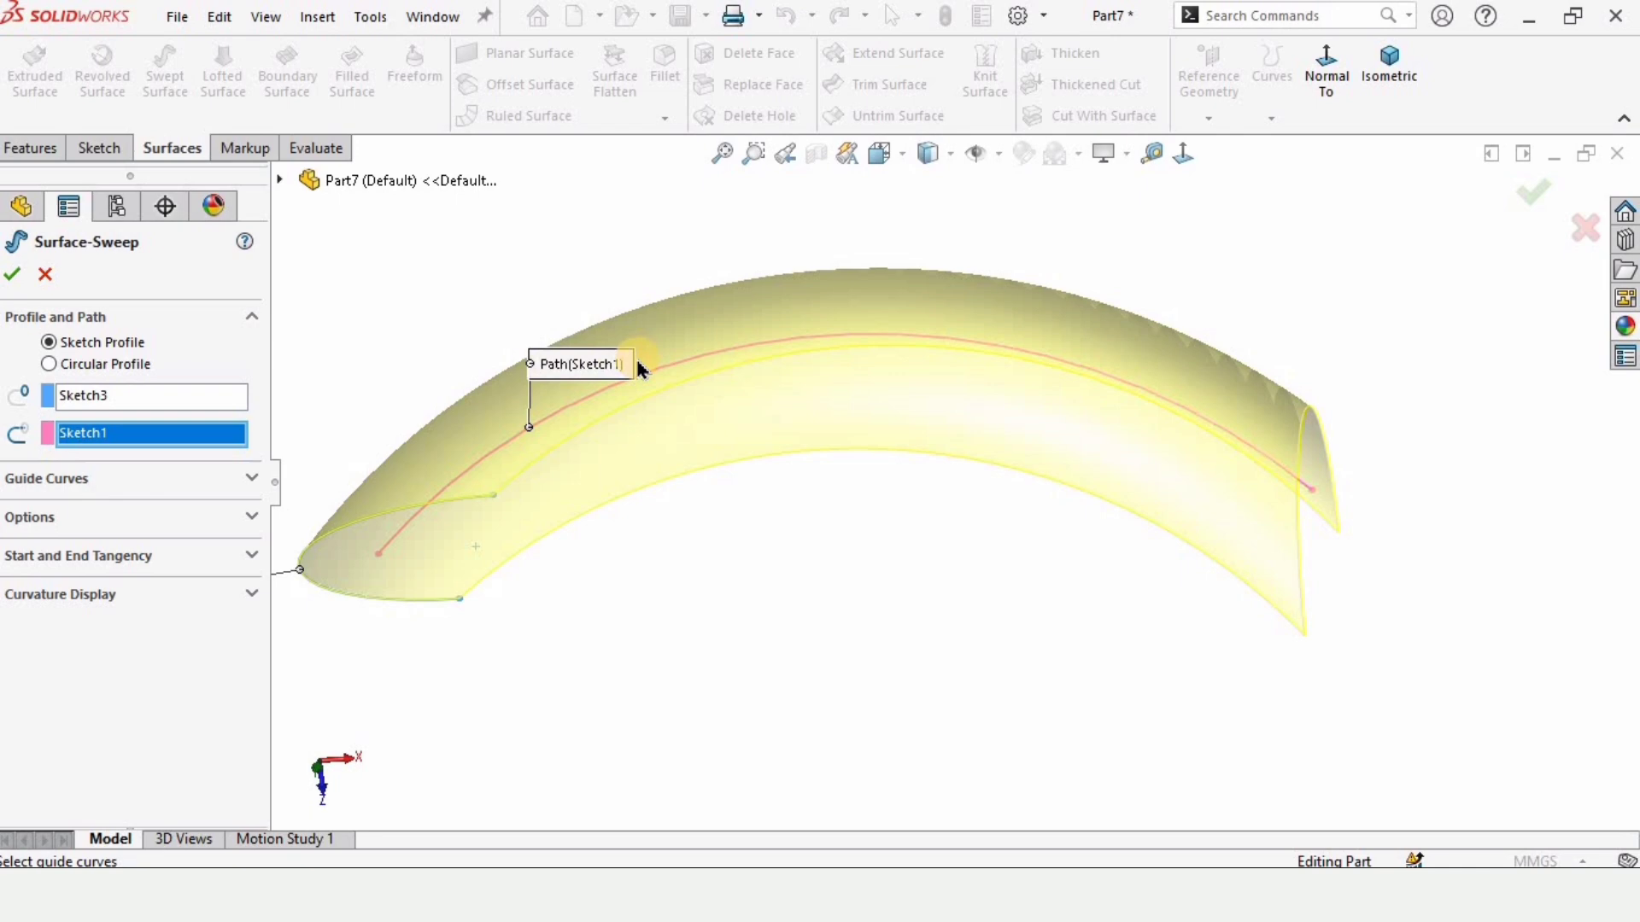
left_click(11, 274)
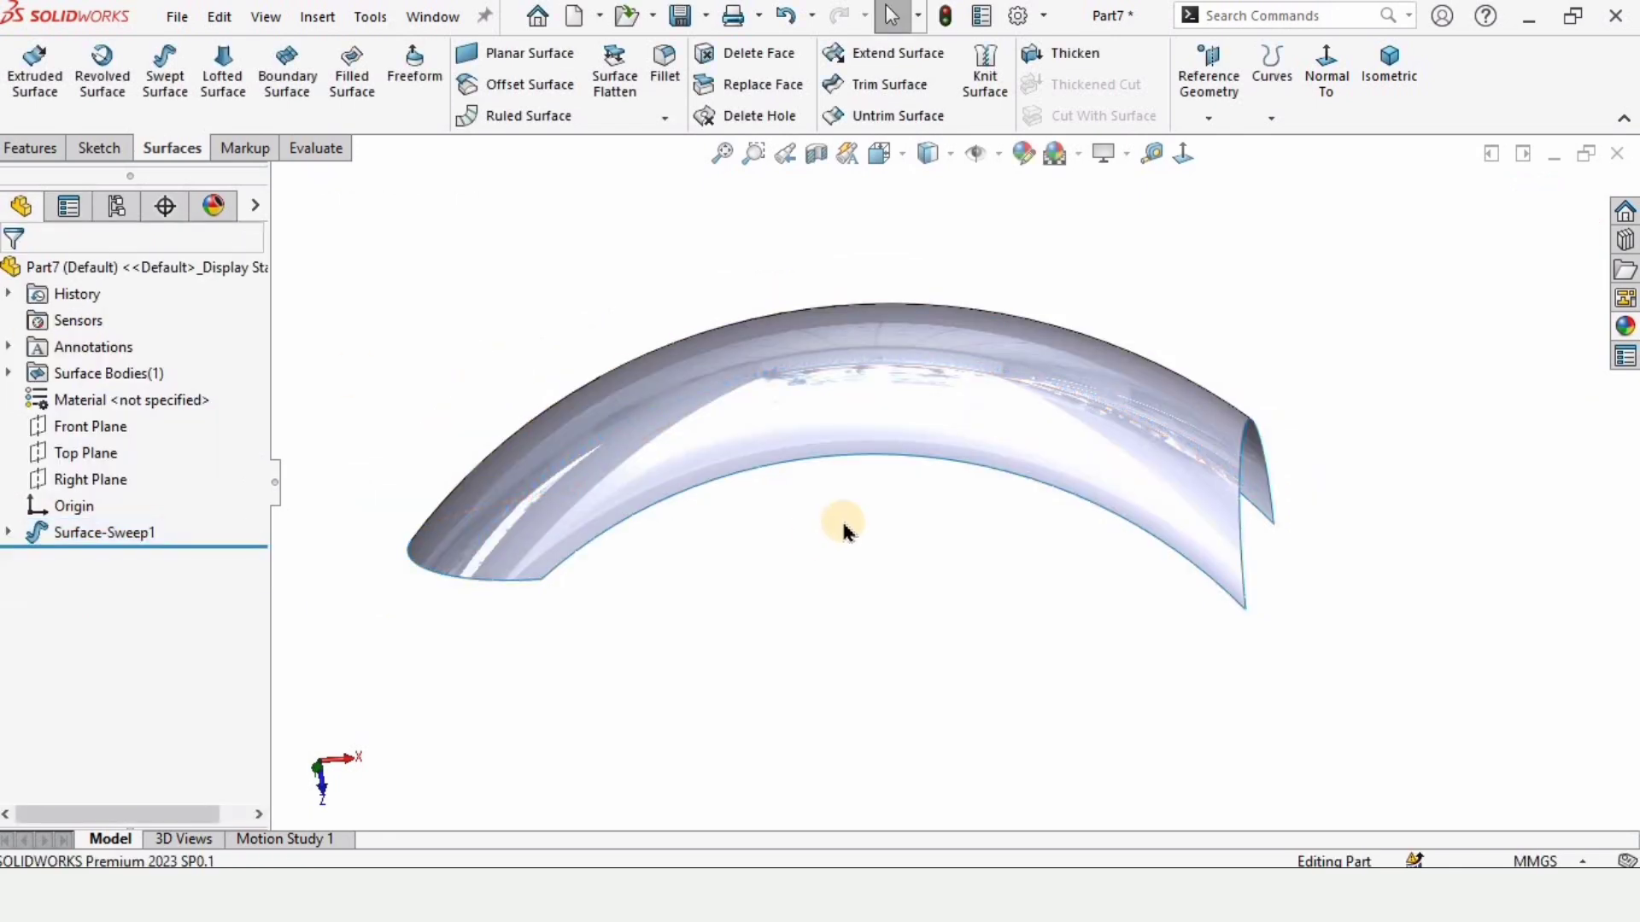
left_click(1024, 154)
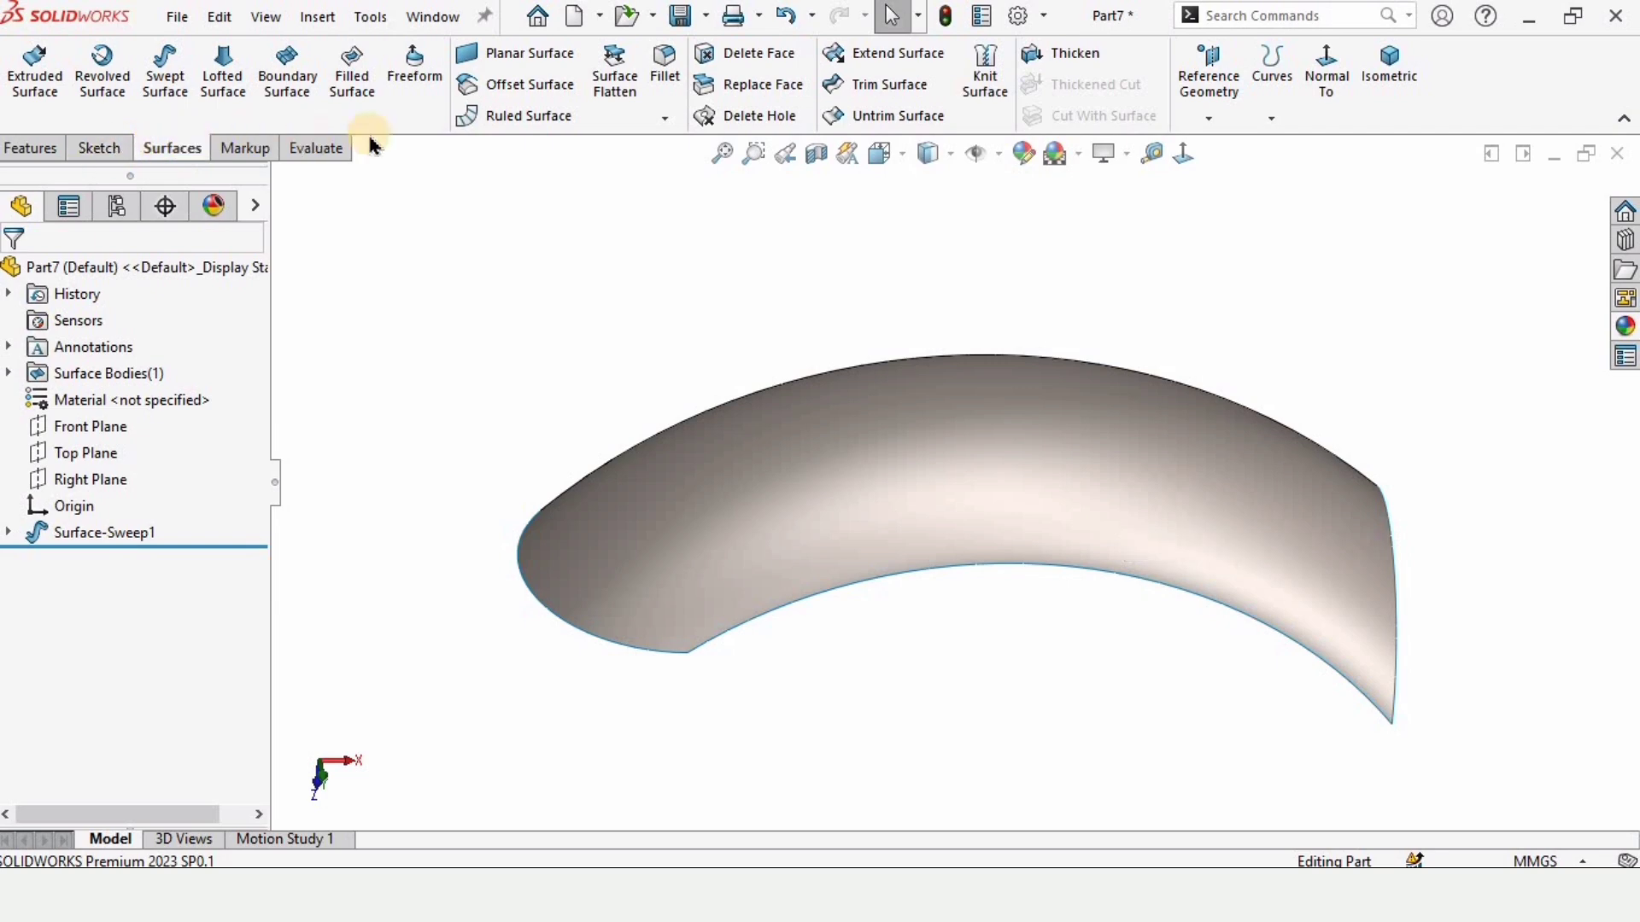
mouse_move(516, 116)
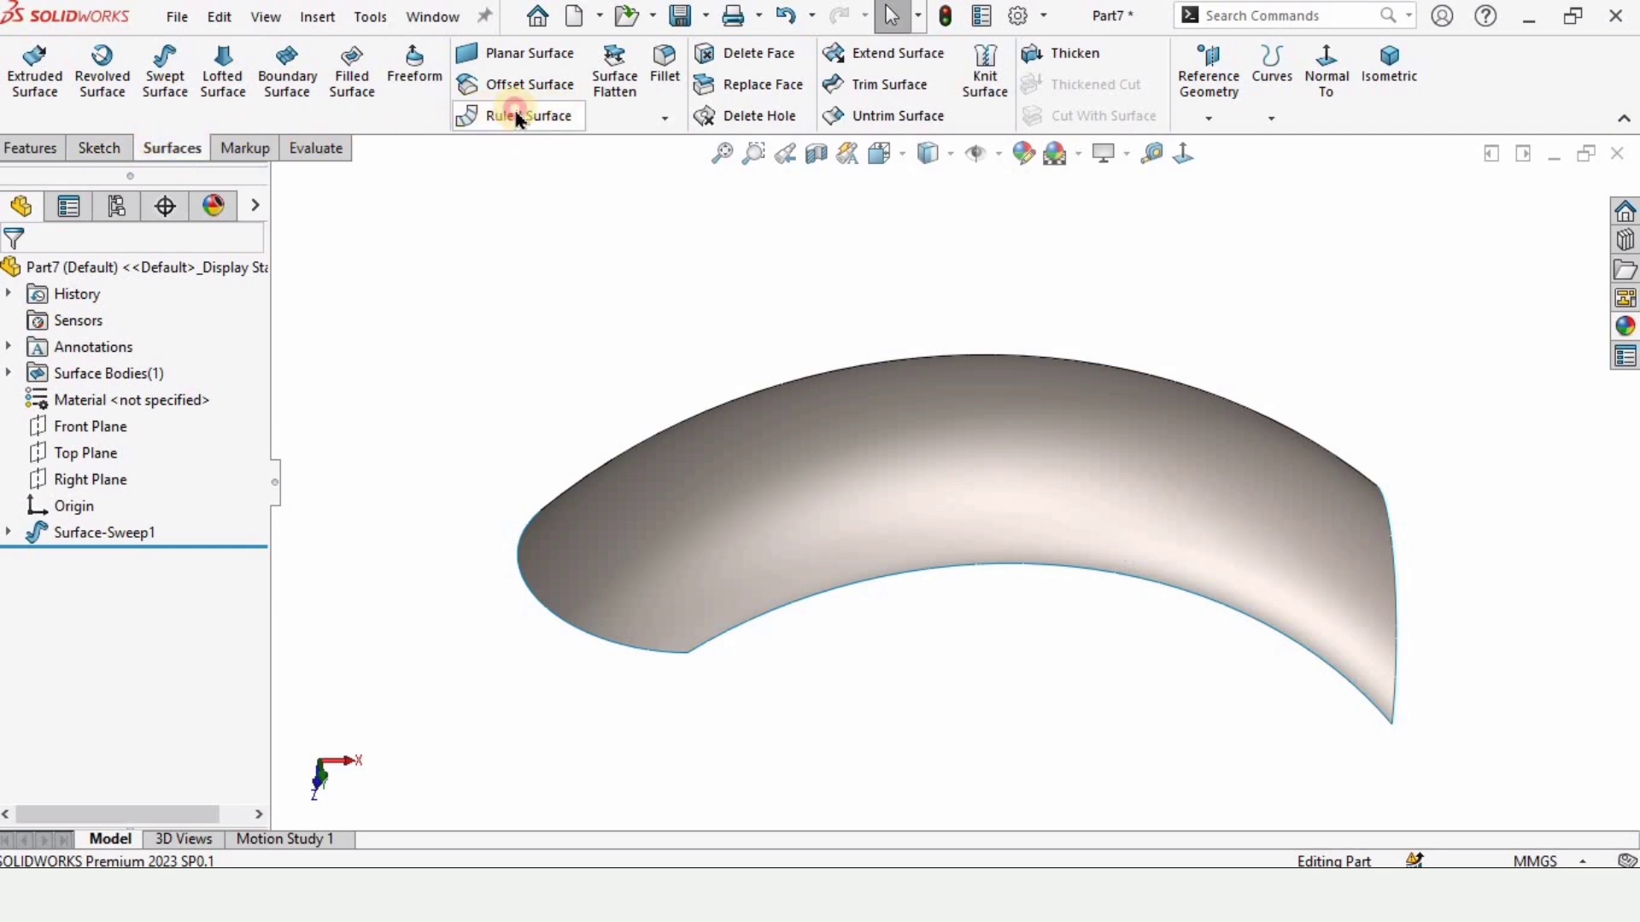
Step: Add a Tangent to Surface ruled surface, 20 mm wide, on the four sweep edges
left_click(515, 115)
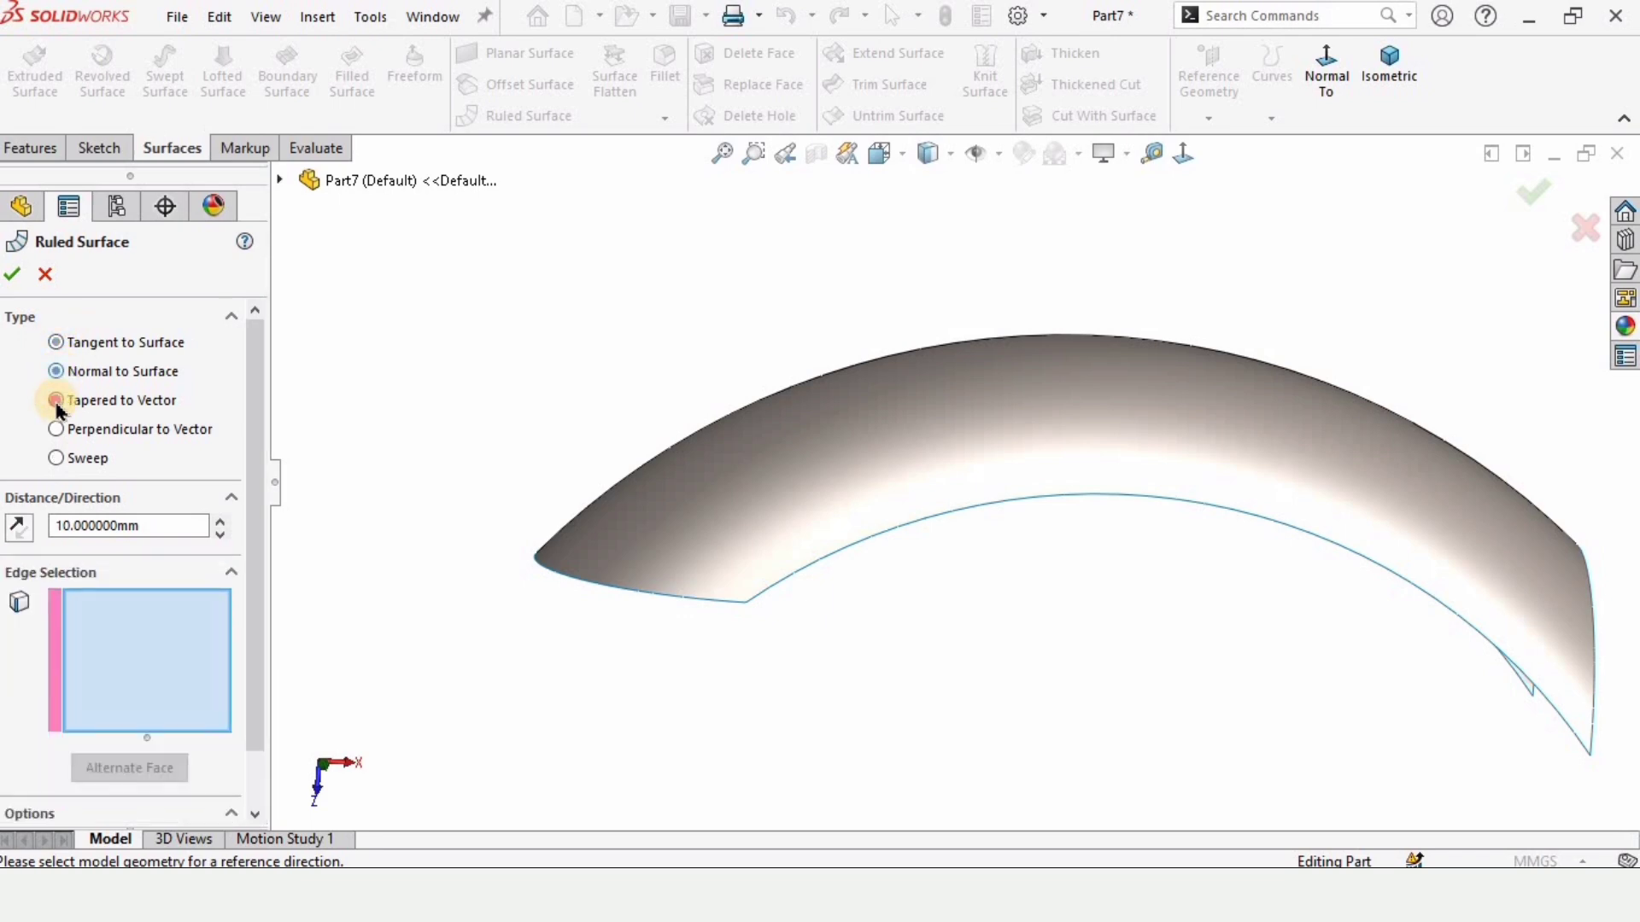
left_click(56, 429)
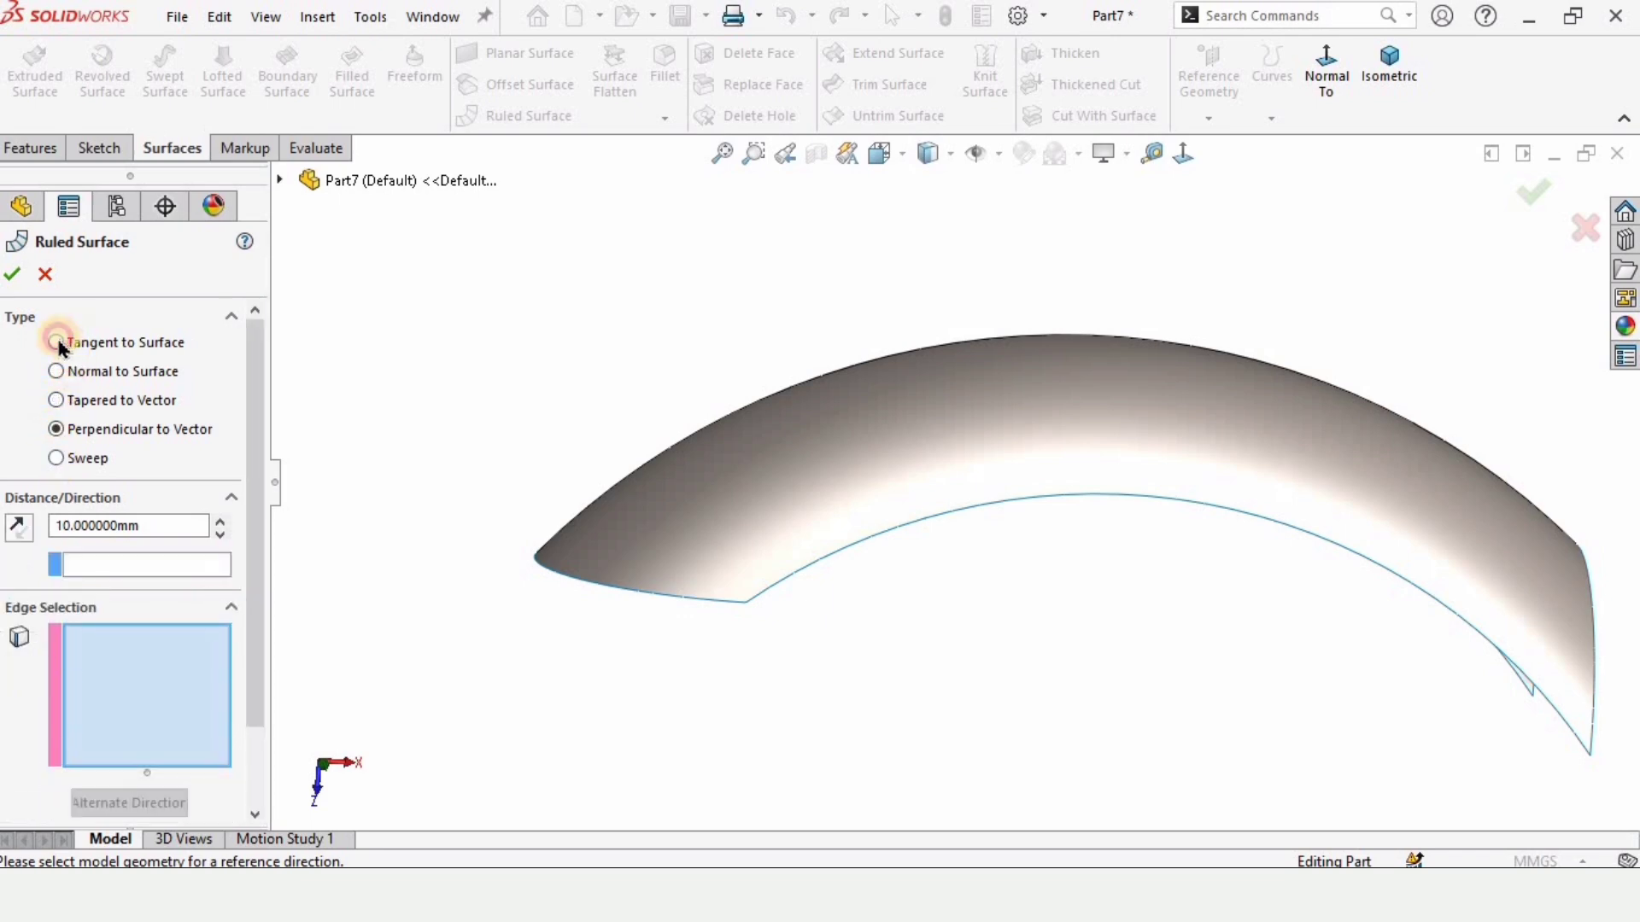
left_click(57, 341)
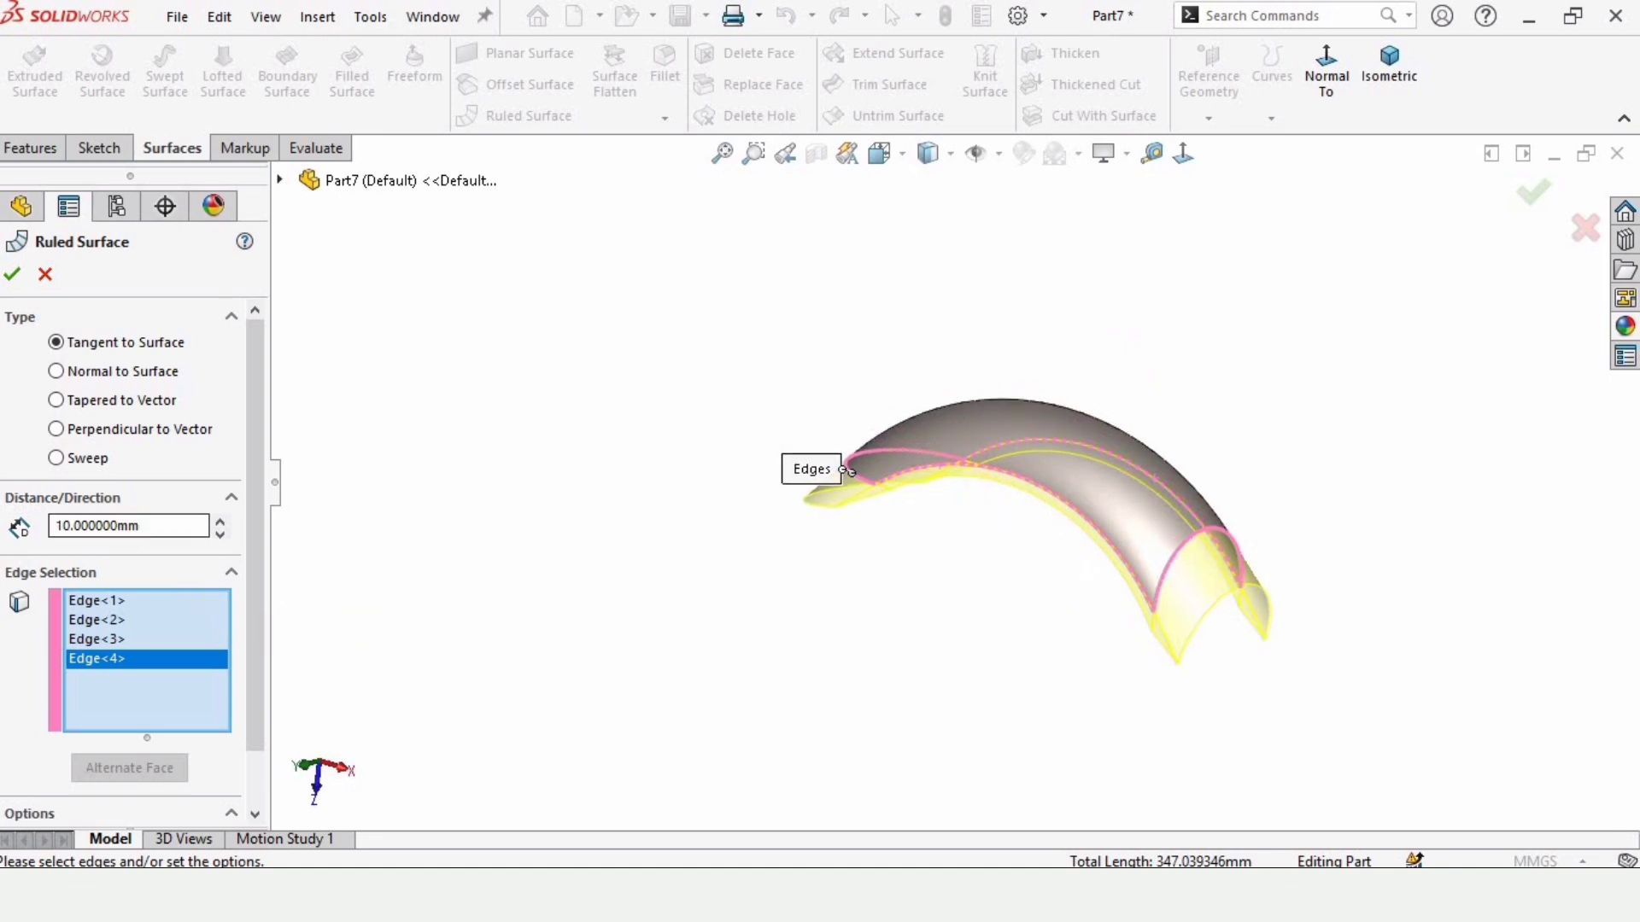
left_click(219, 521)
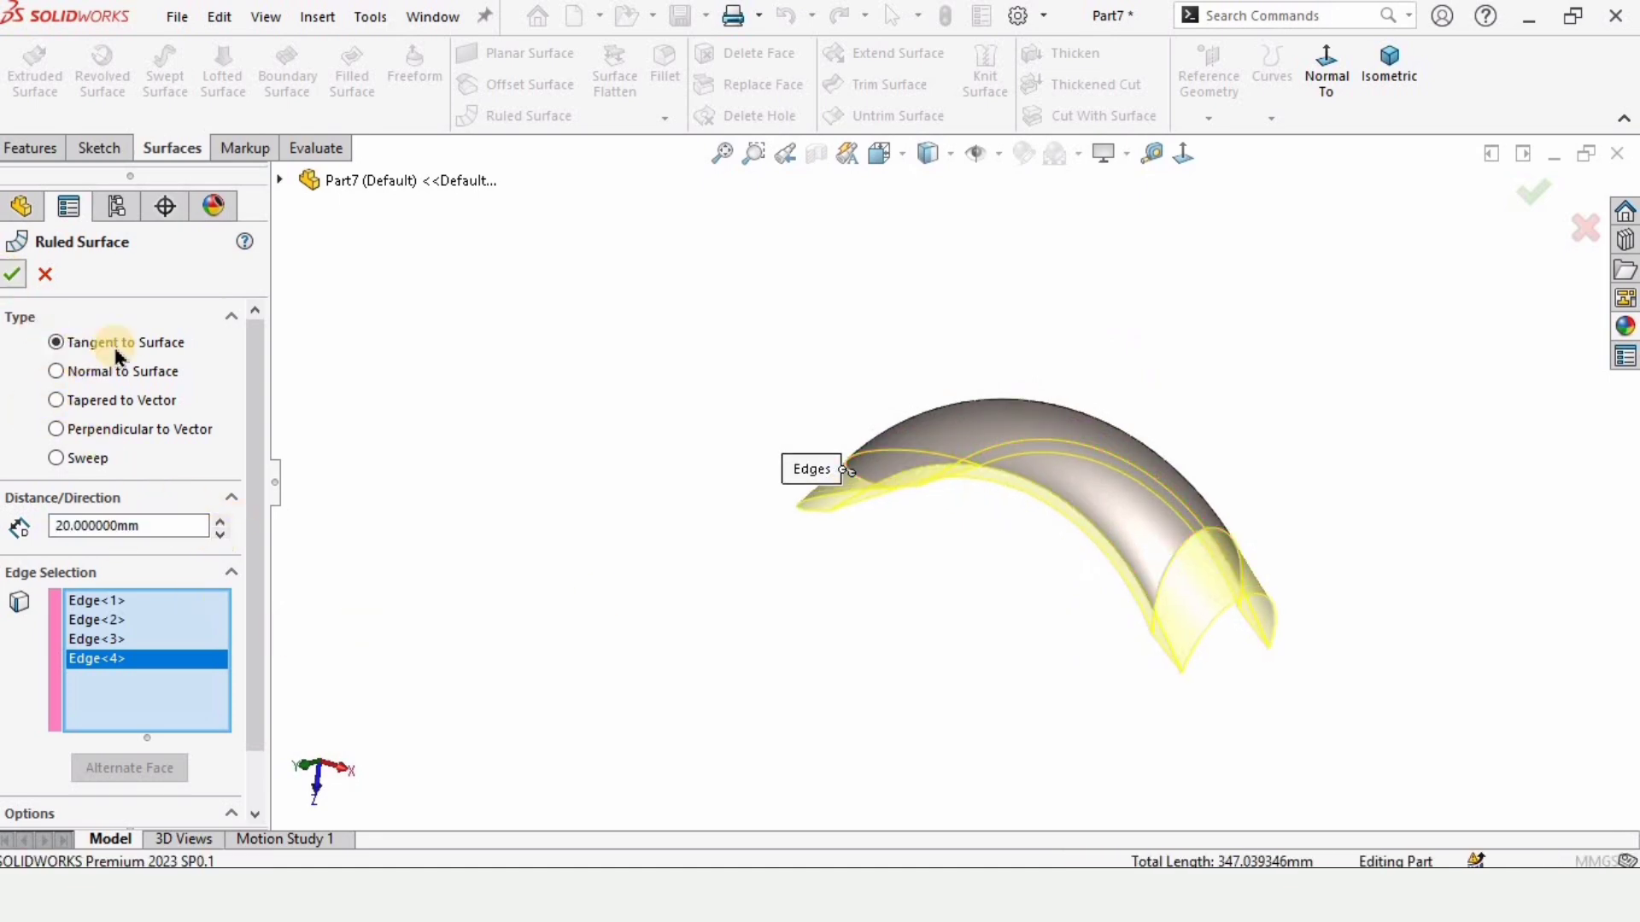
left_click(12, 274)
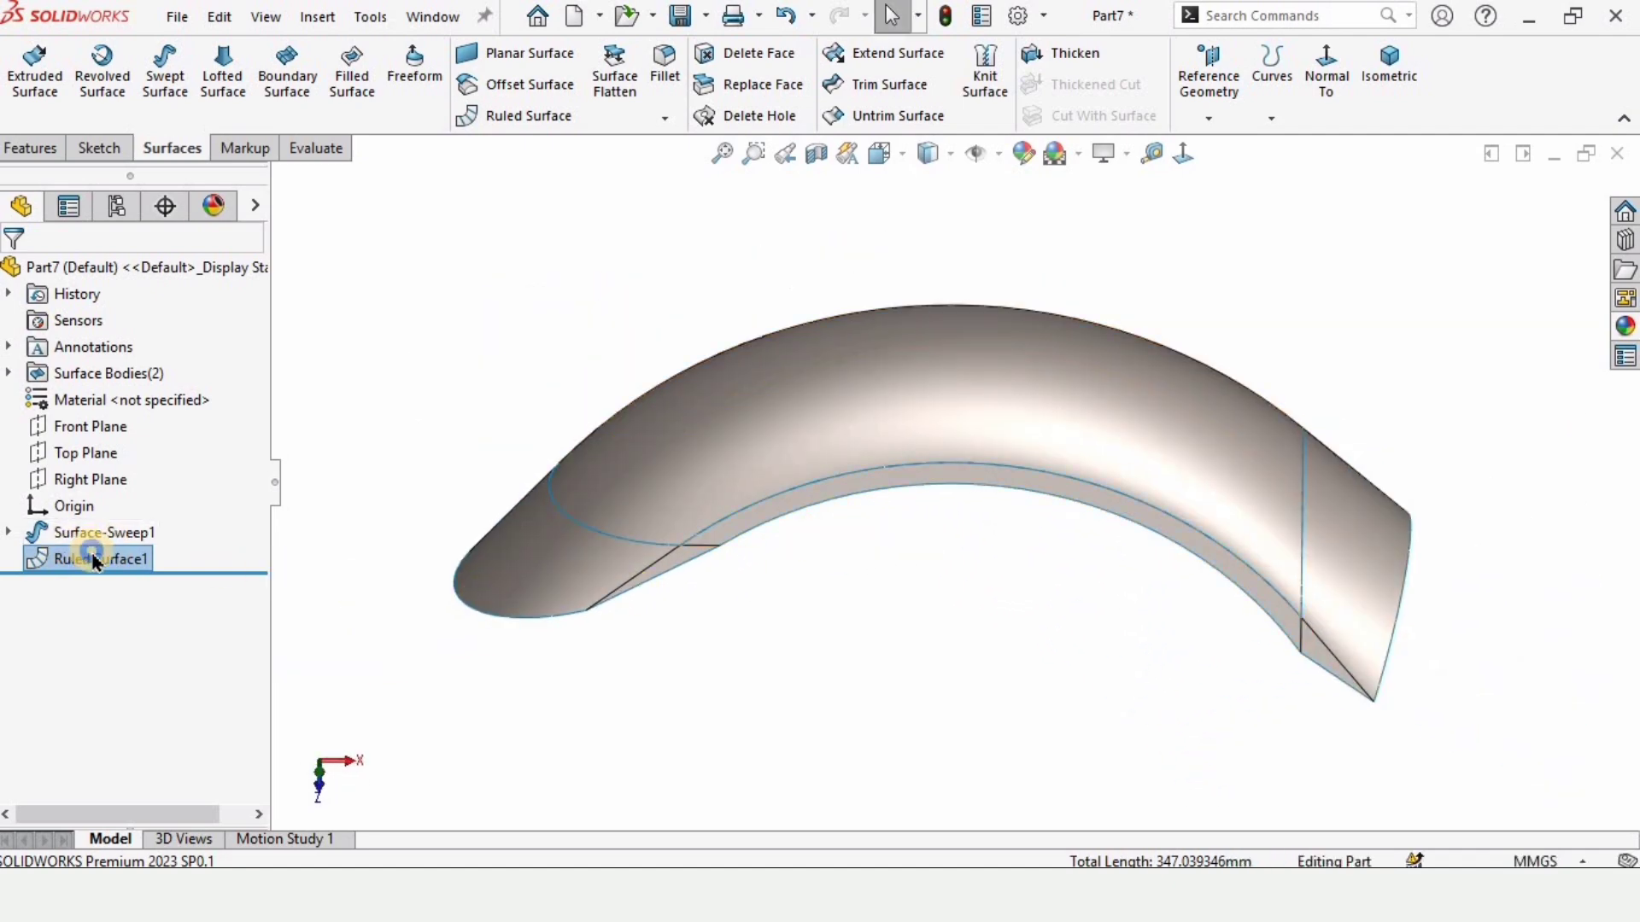
Step: Change Ruled Surface1 to Normal to Surface and uncheck Trim and knit, inspecting the separate flange bodies
double_click(95, 559)
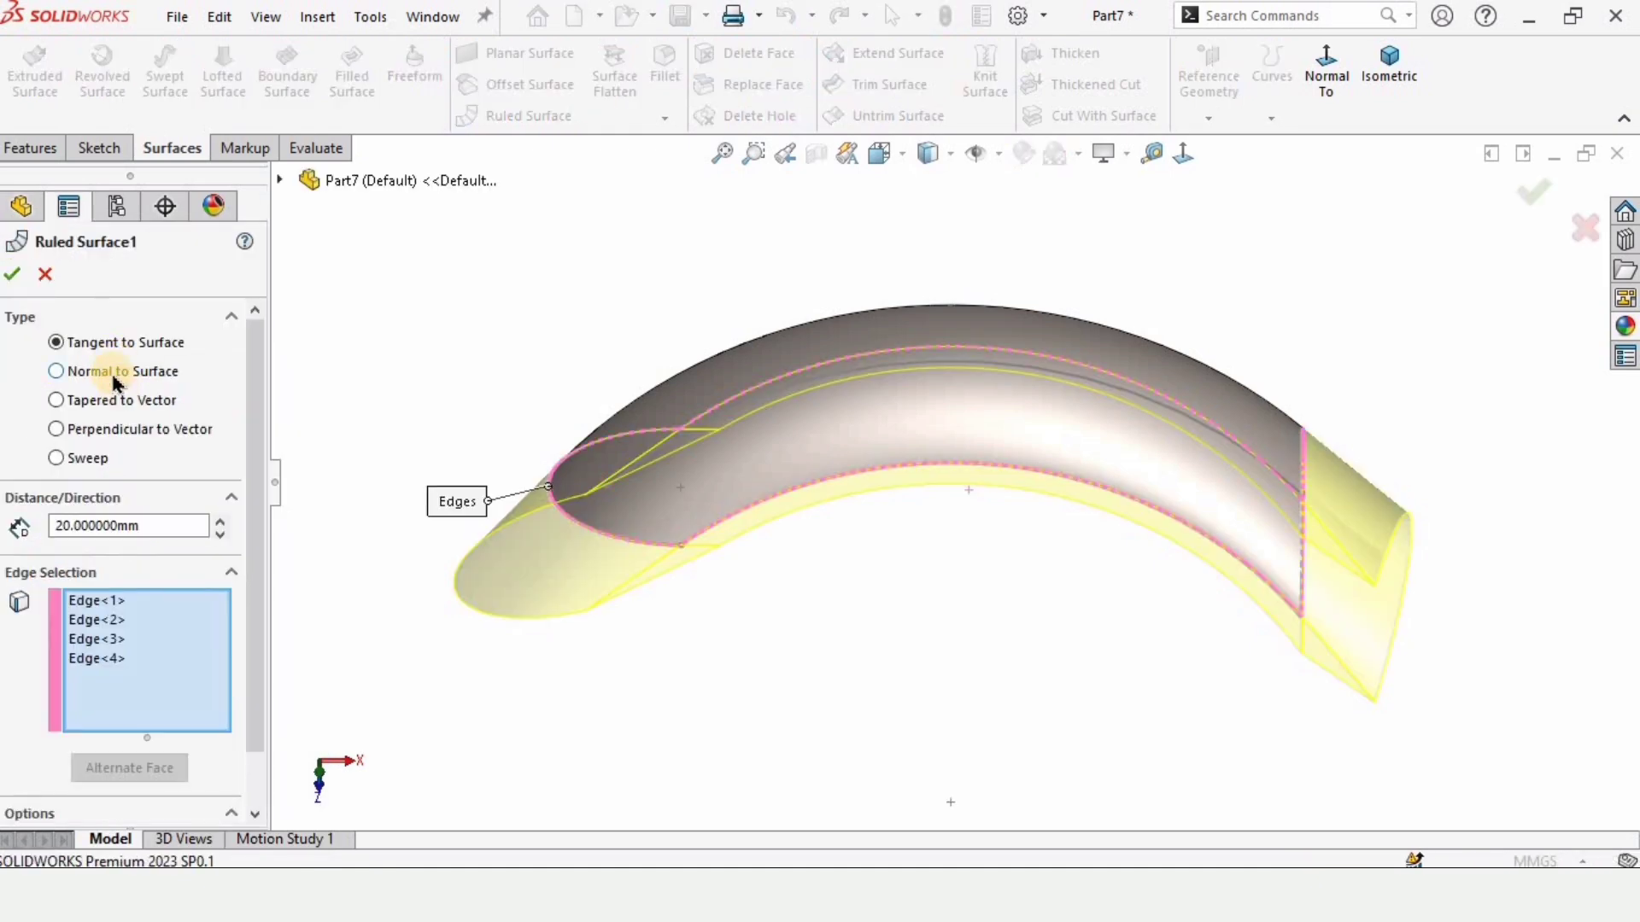
left_click(56, 372)
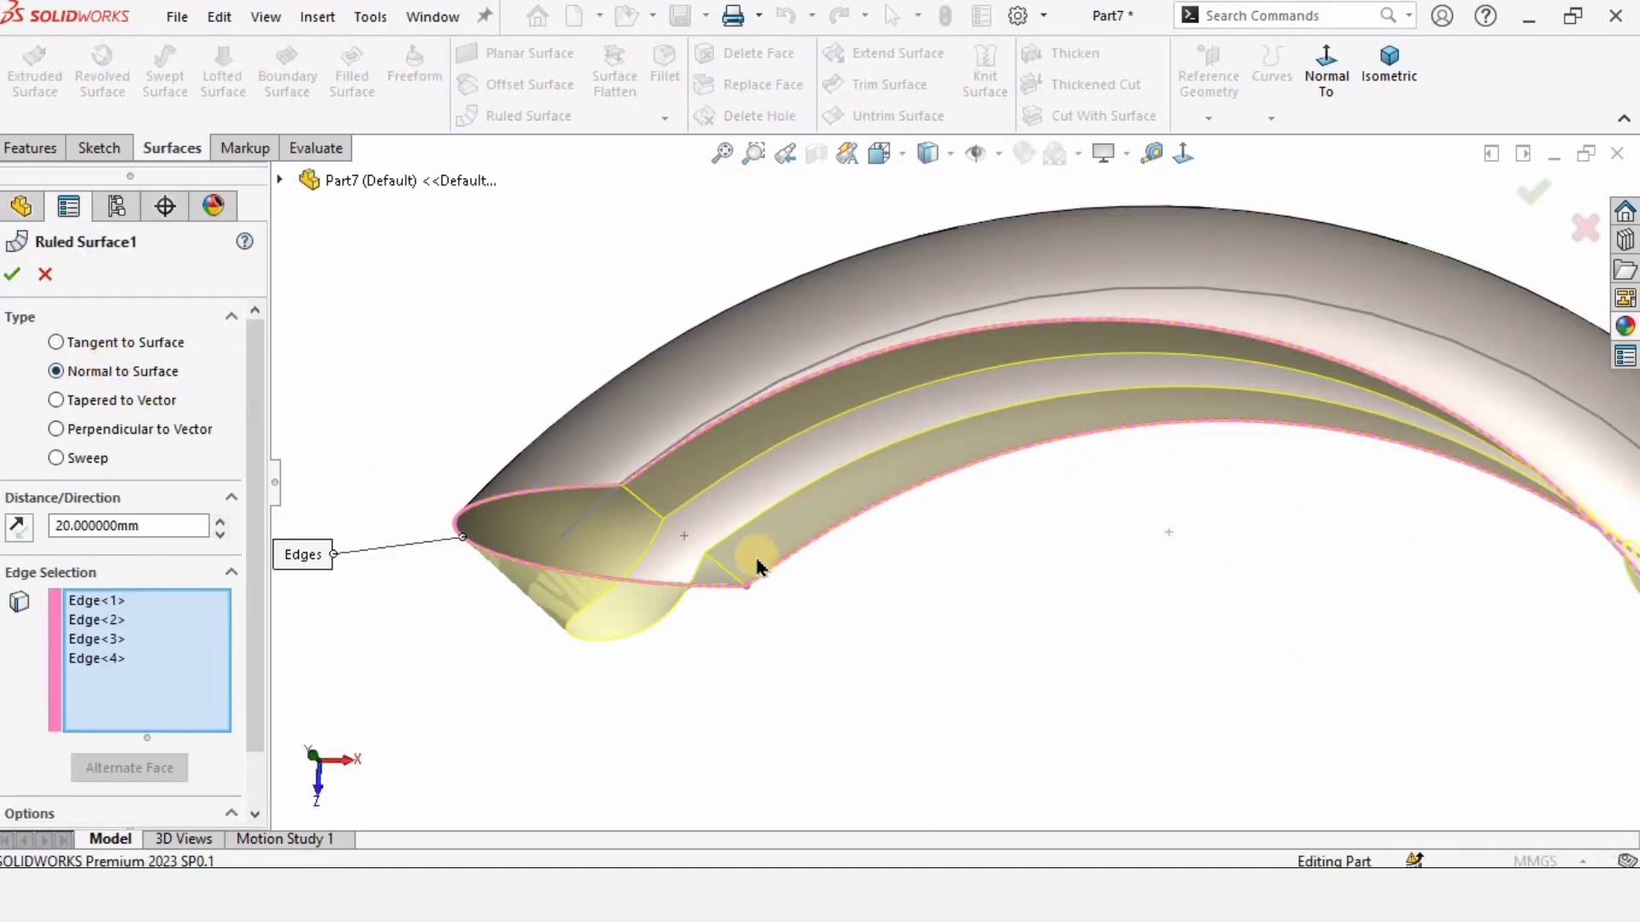
left_click_drag(758, 564, 800, 424)
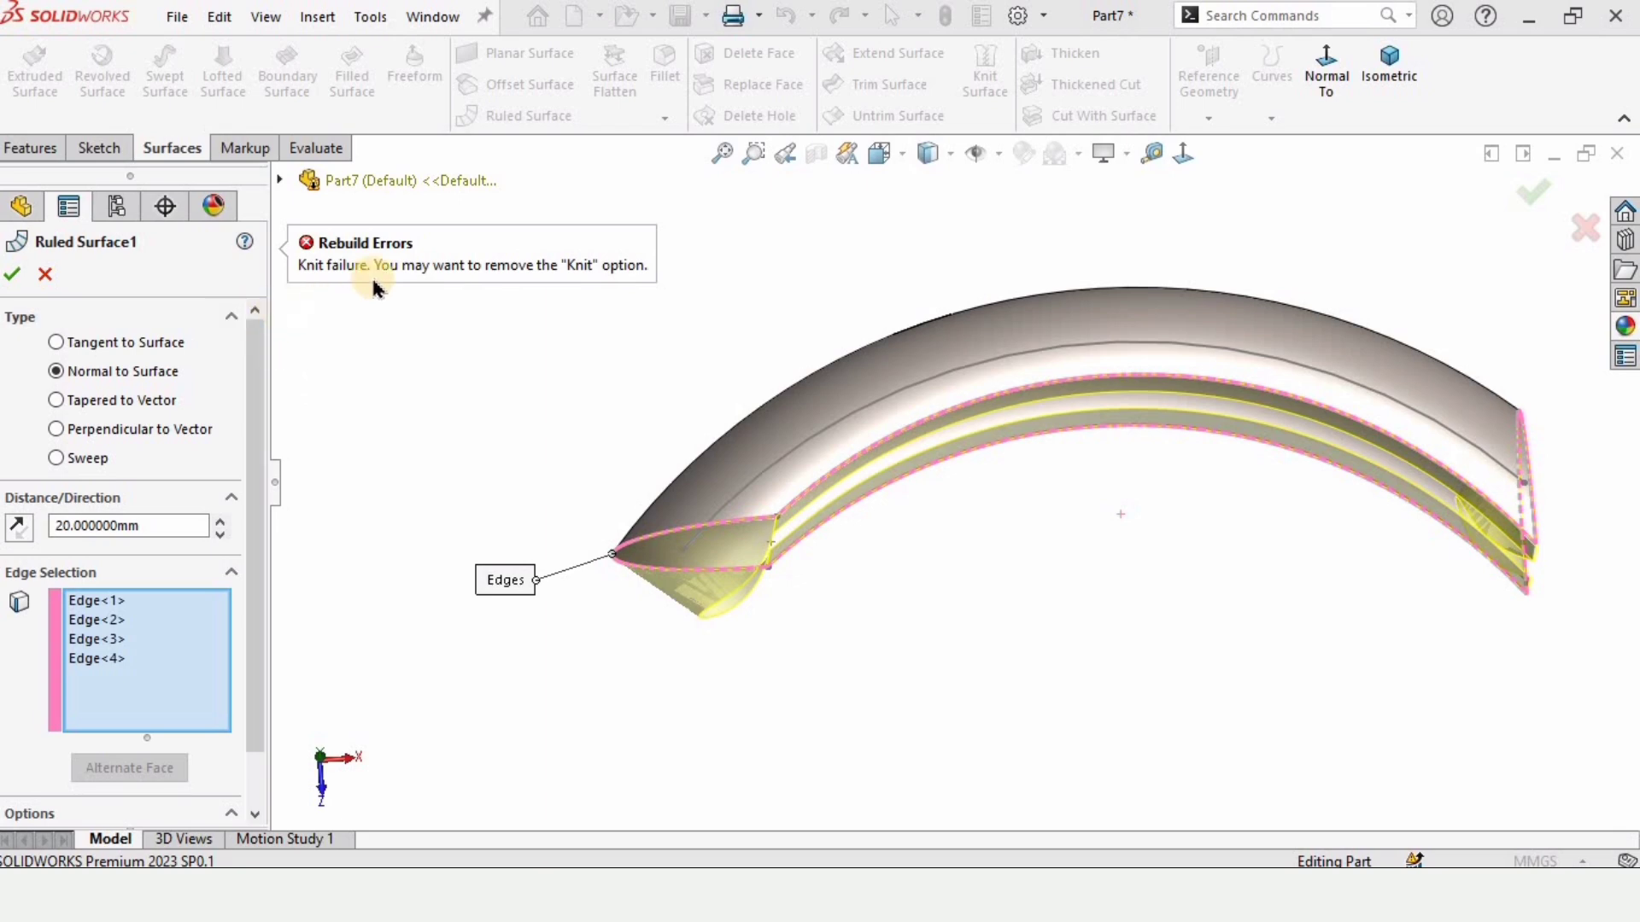
mouse_move(384, 434)
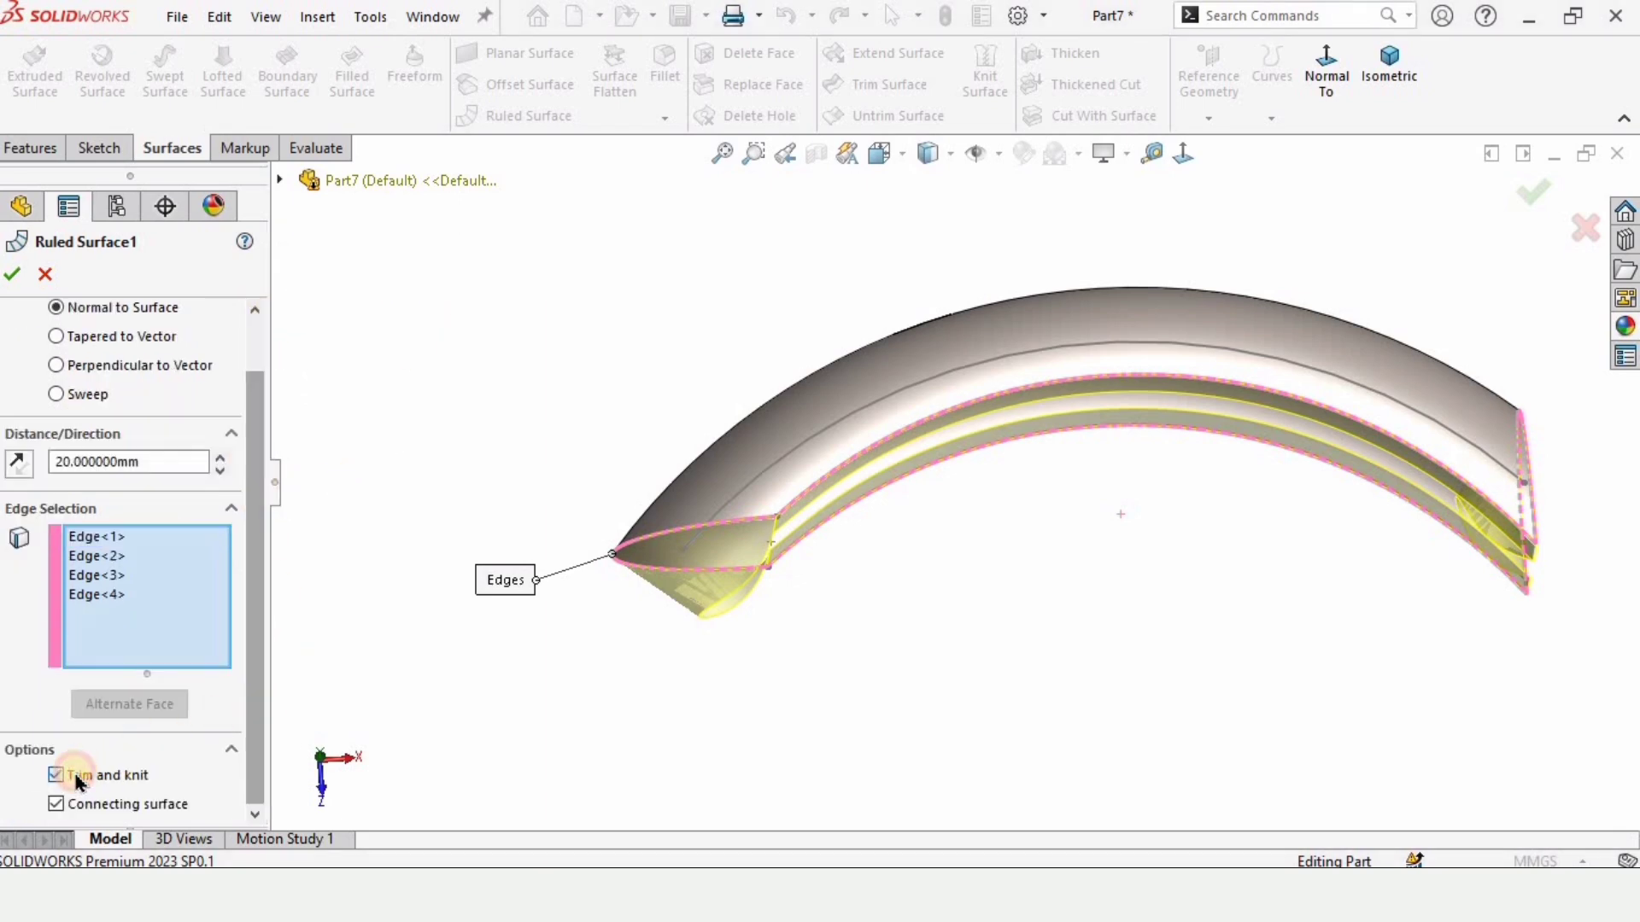
left_click(57, 775)
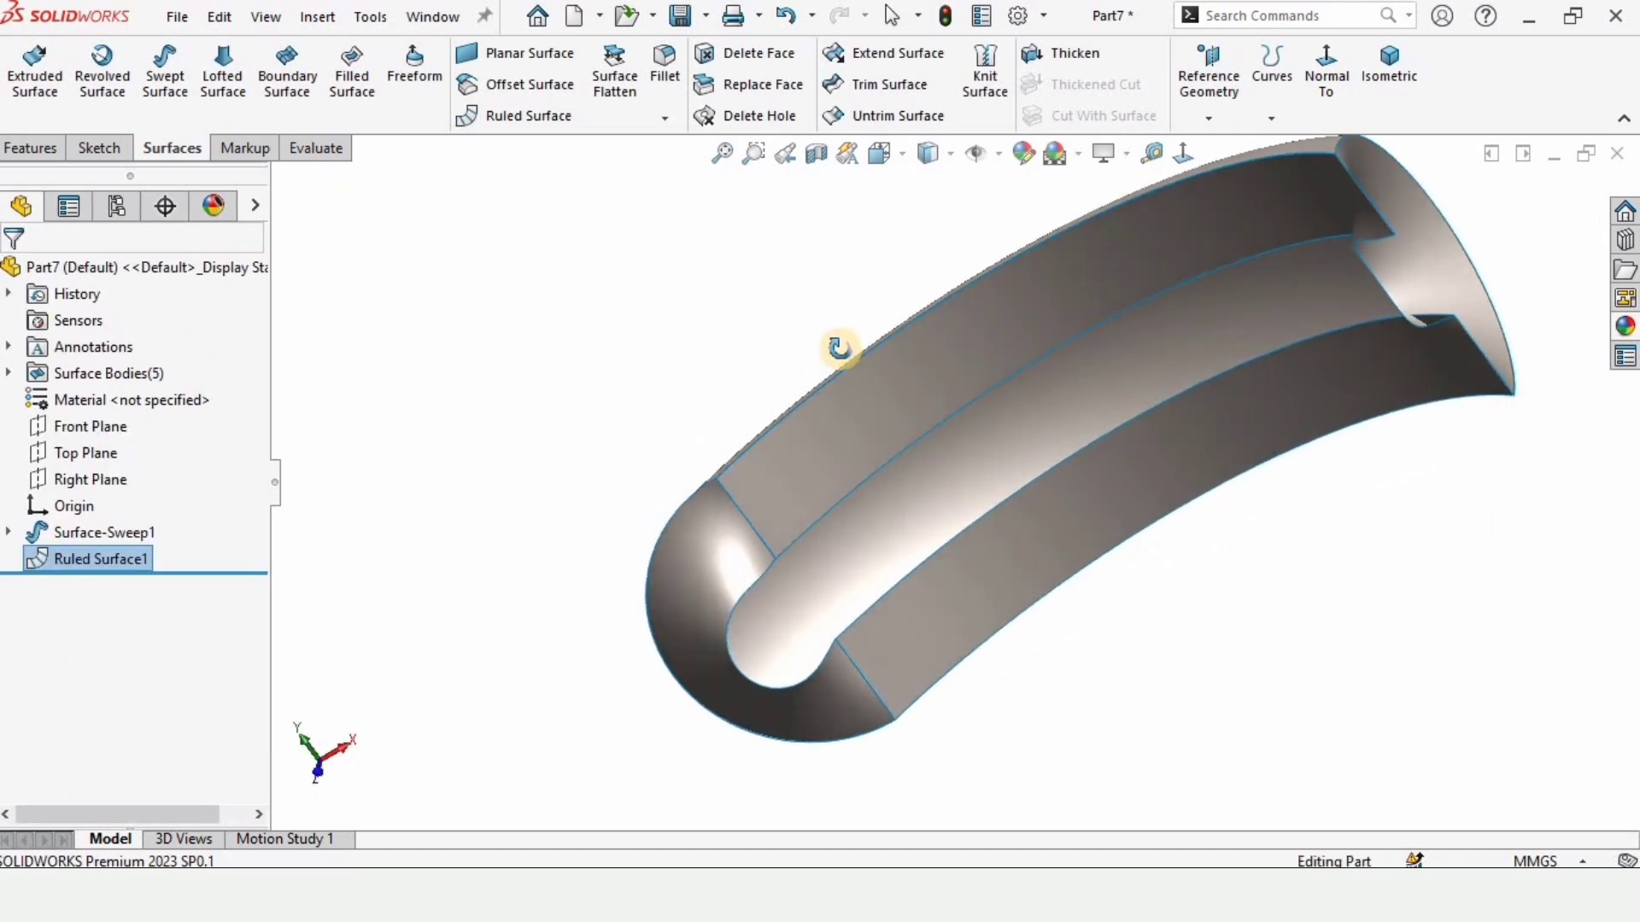
left_click_drag(839, 346, 851, 373)
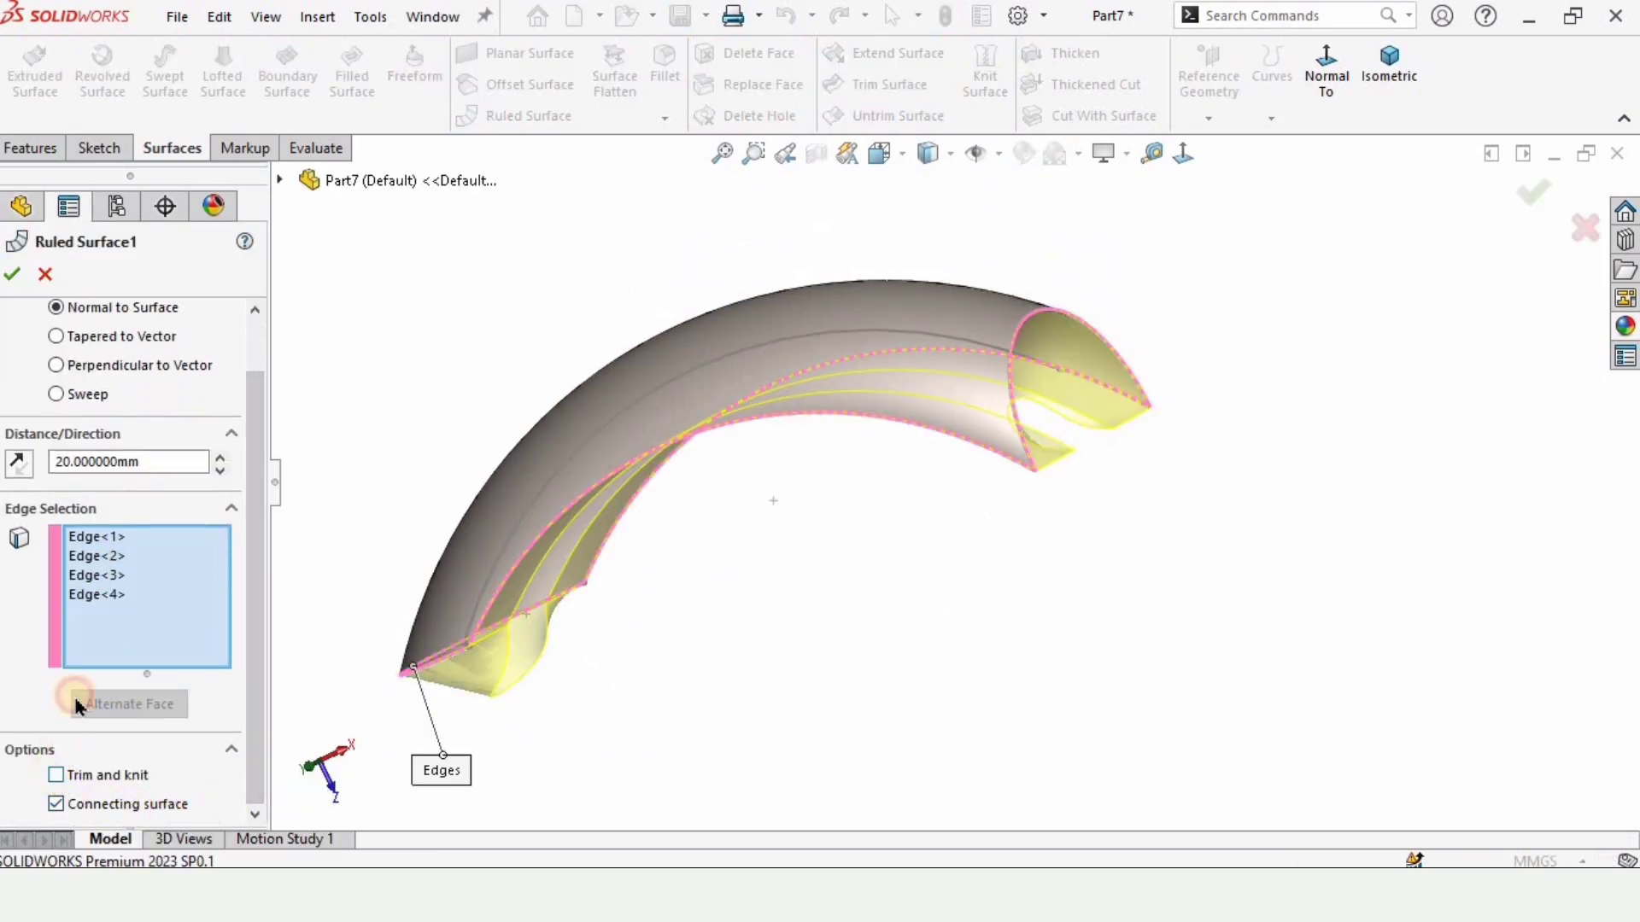
Step: Re-enable Trim and knit and make Ruled Surface1 a 10 mm Sweep type along Front Plane
left_click(57, 775)
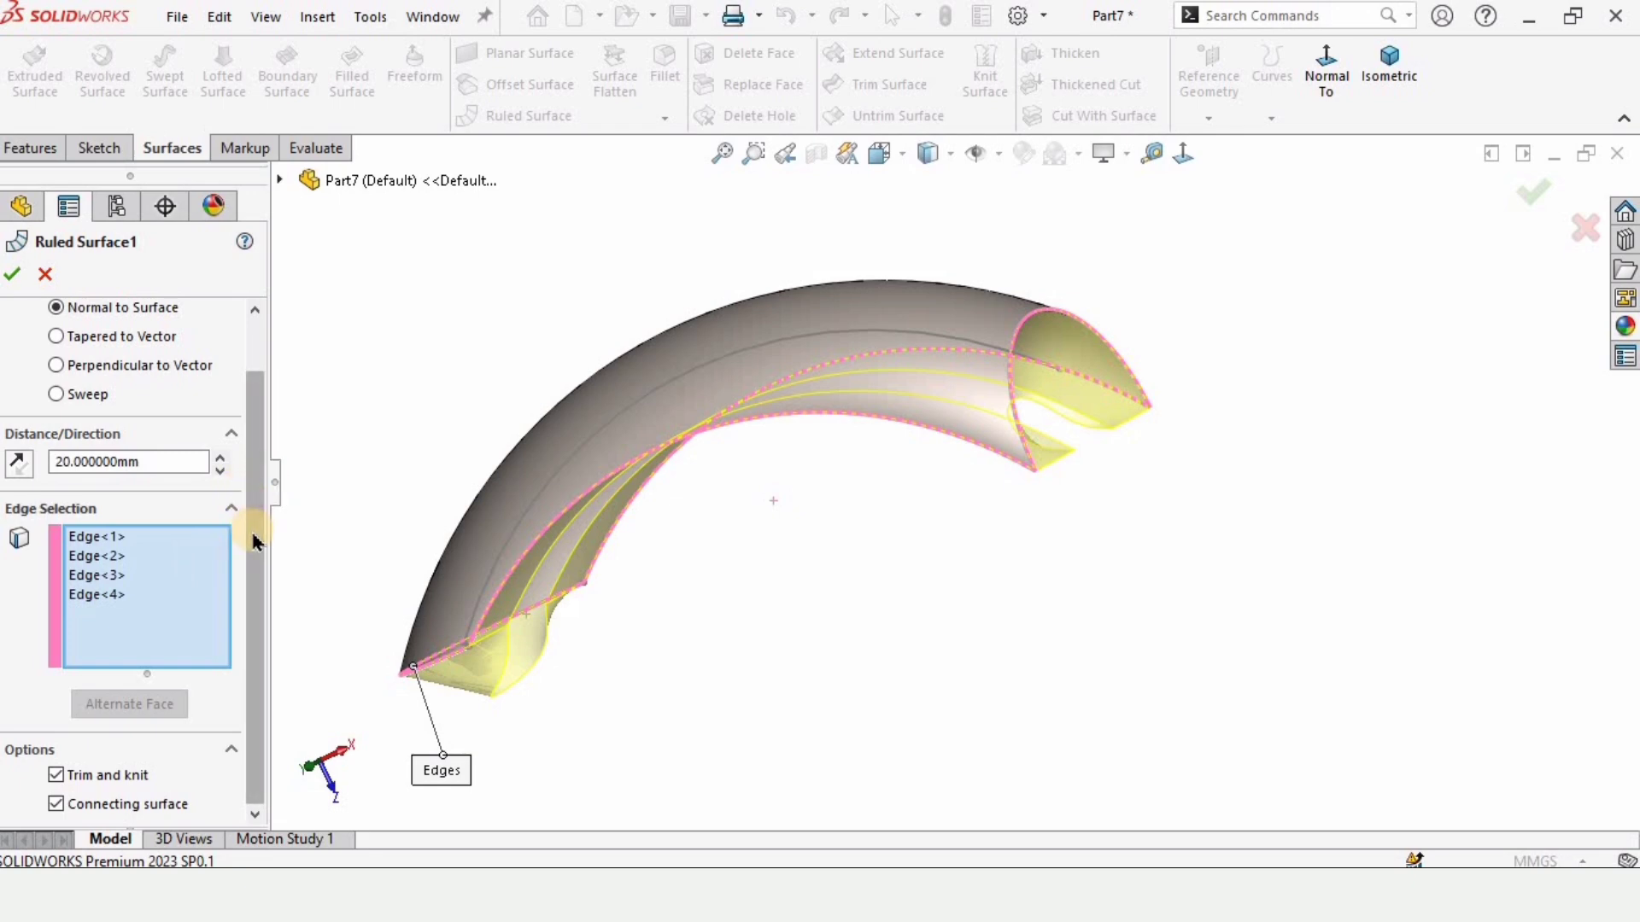
left_click(56, 458)
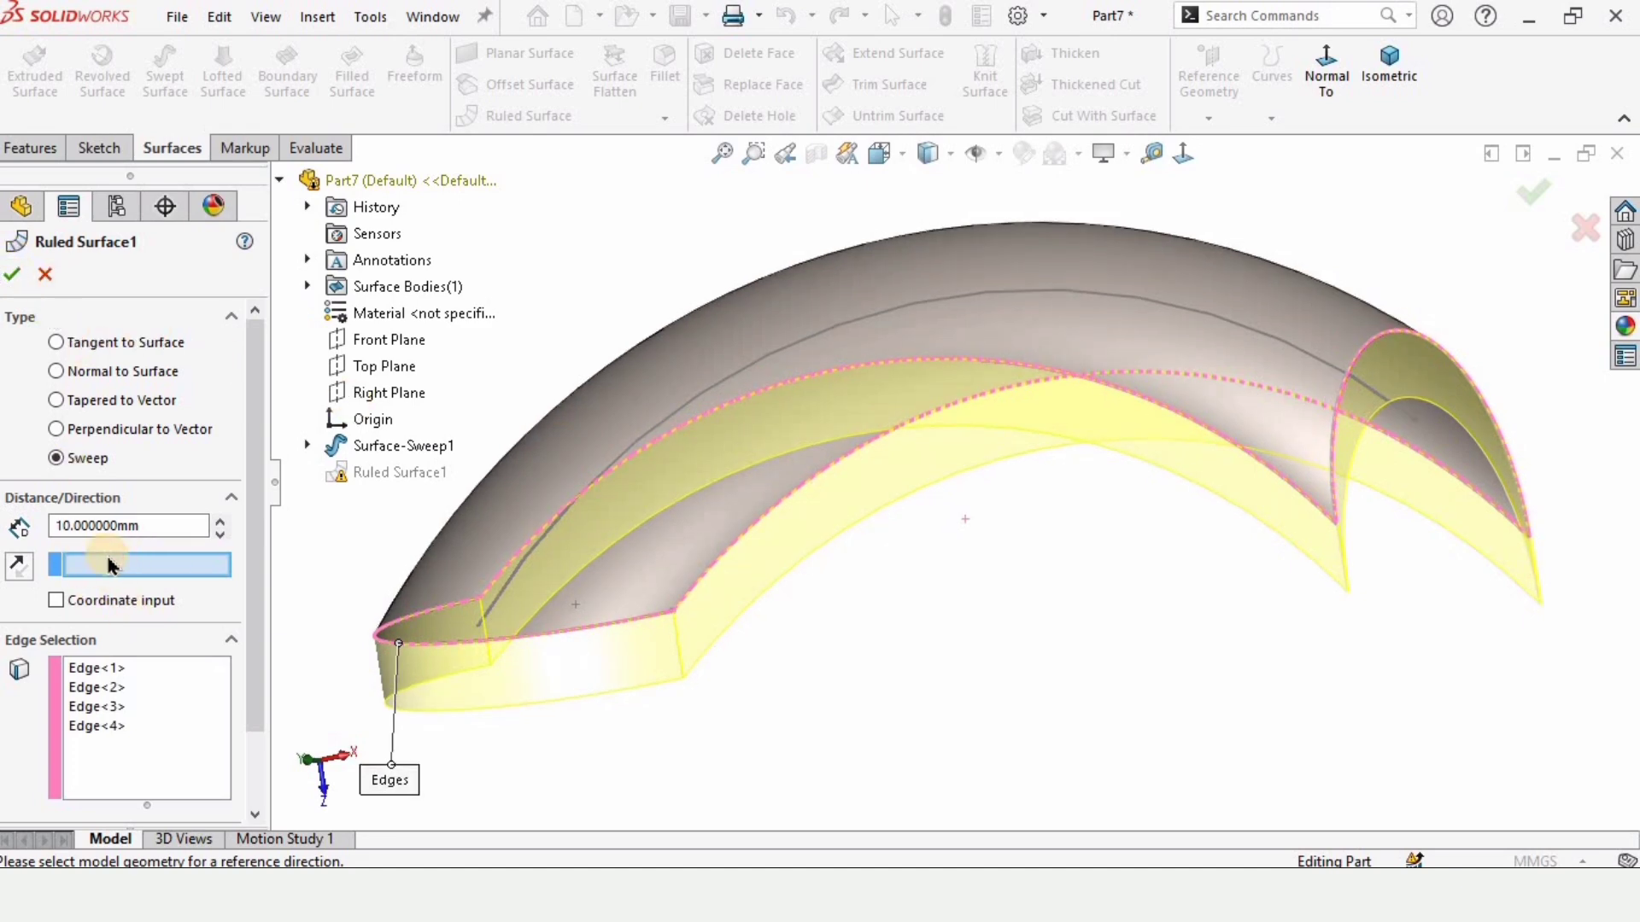
left_click(387, 340)
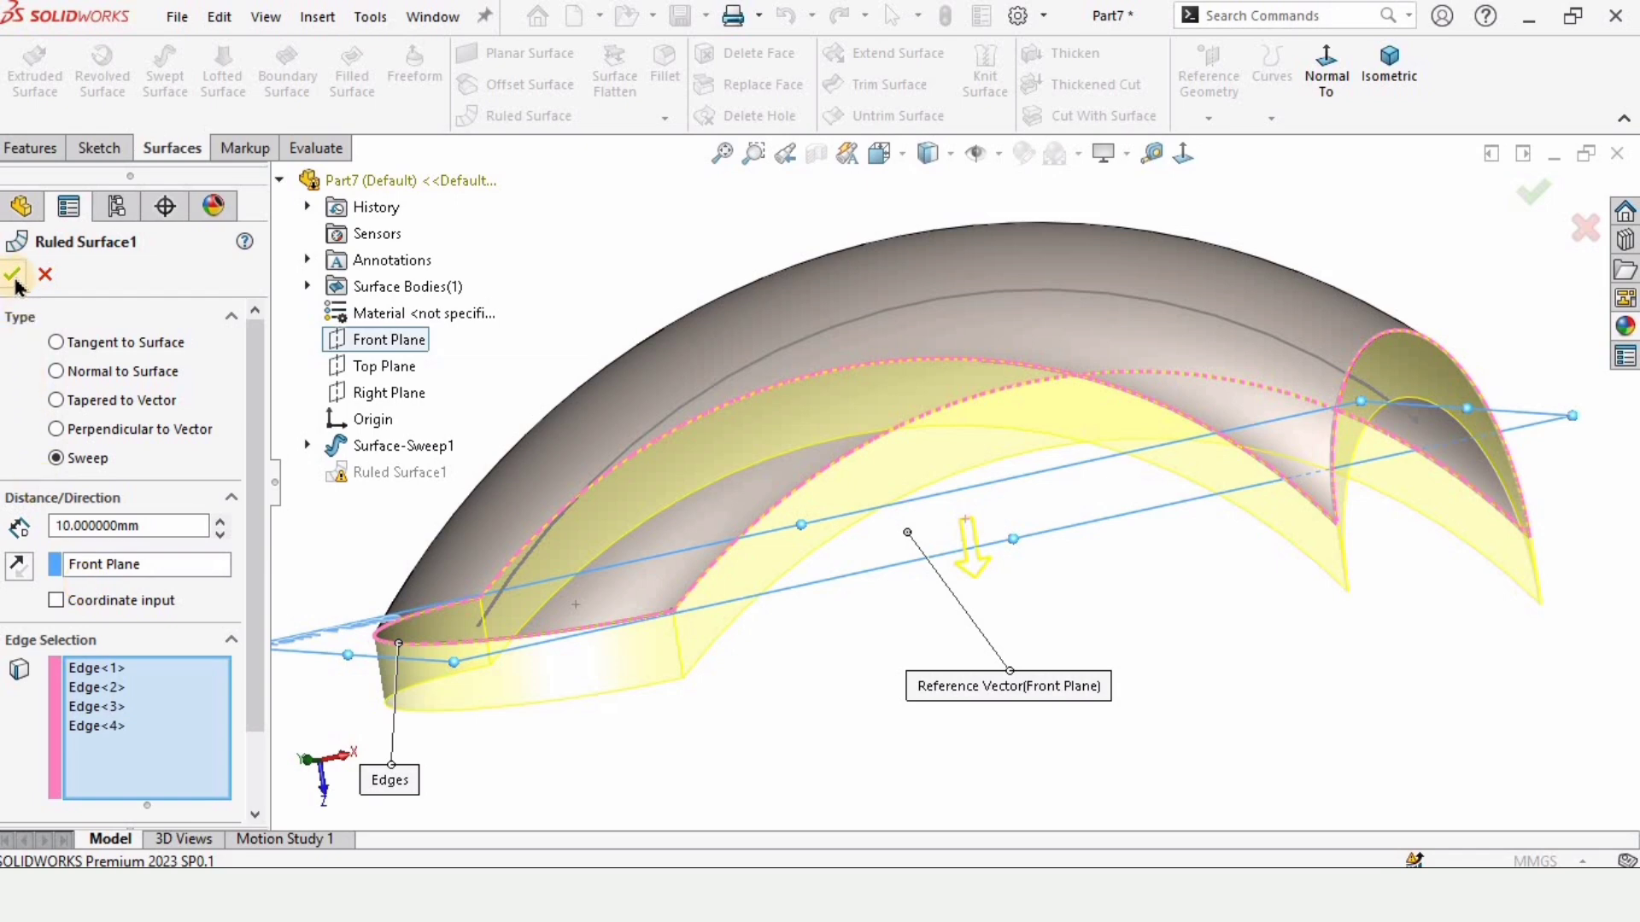
left_click(15, 274)
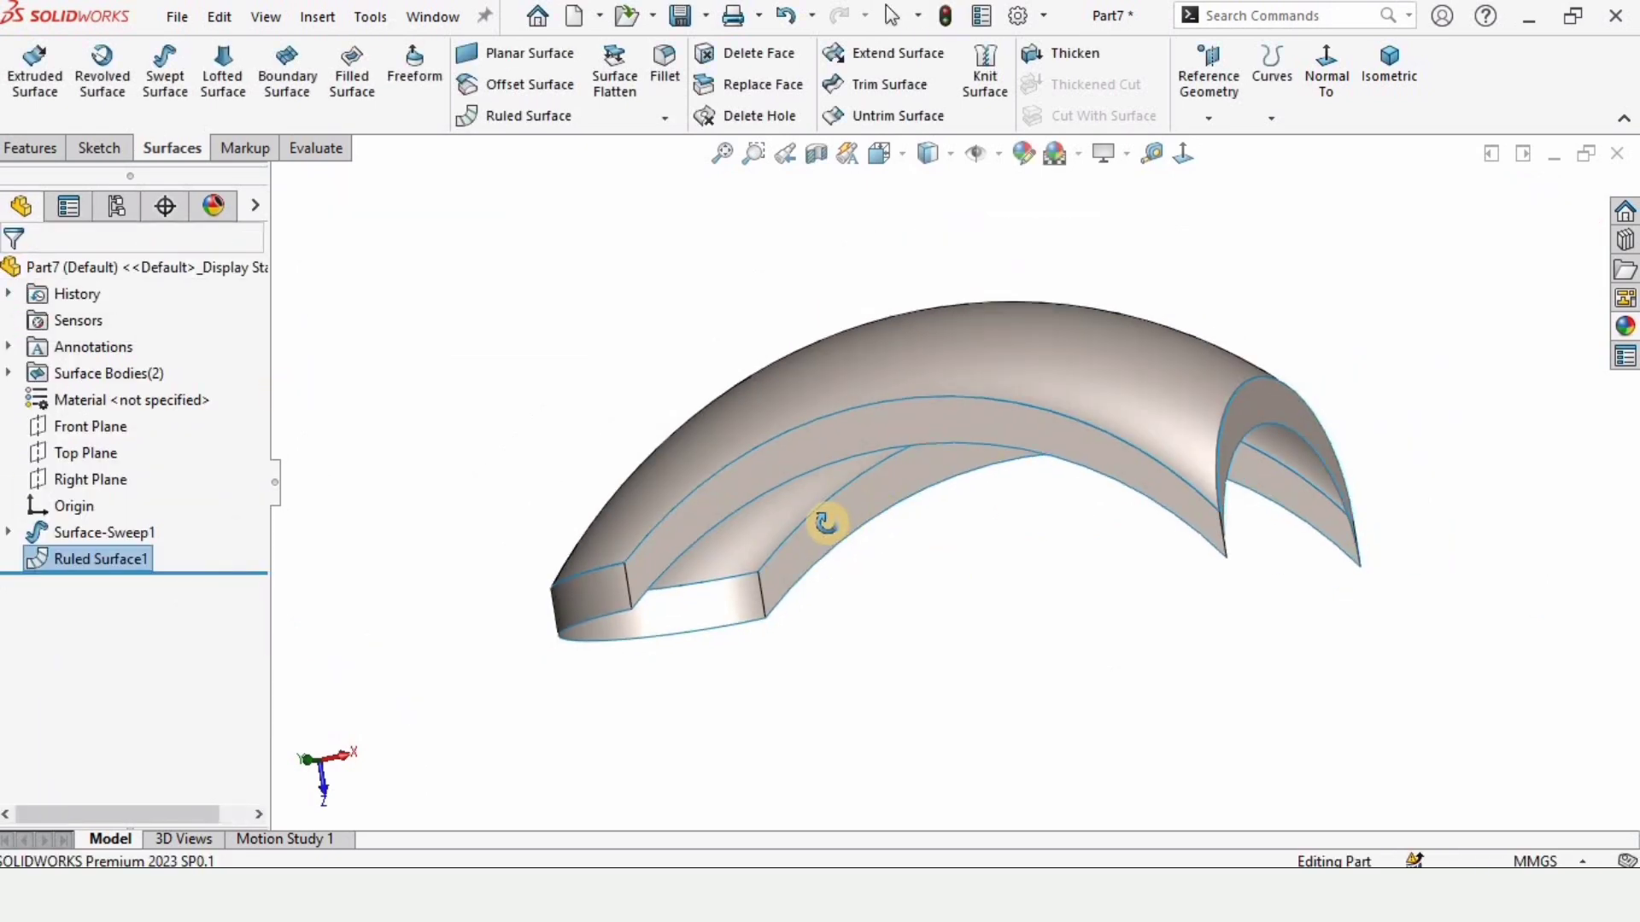
left_click_drag(826, 522, 847, 513)
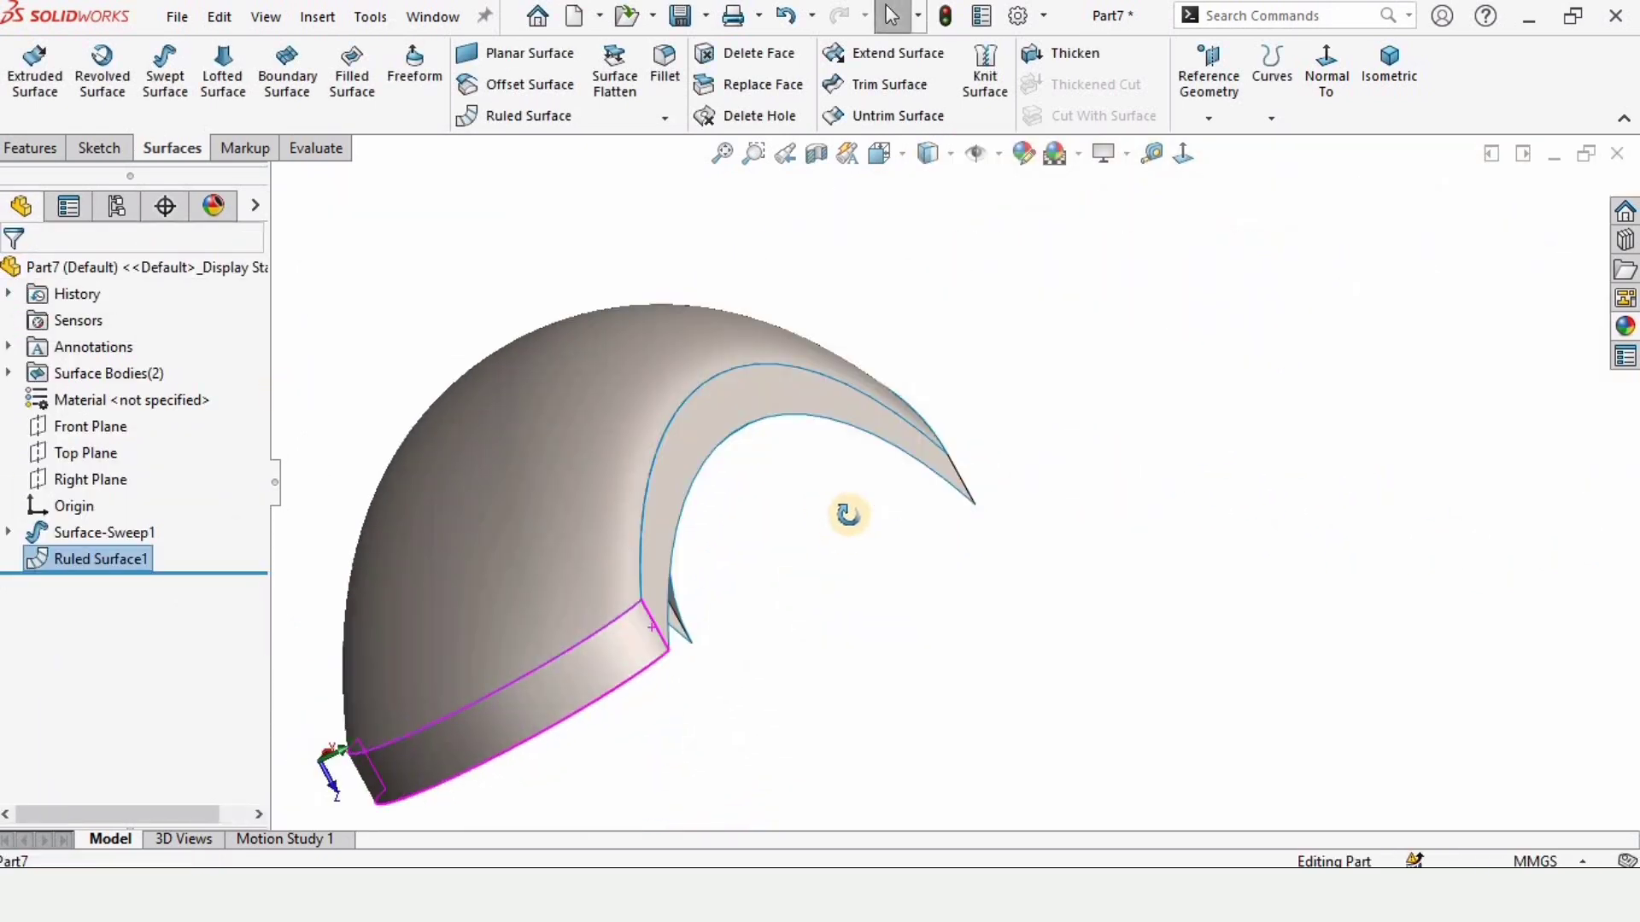
left_click_drag(849, 513, 1124, 617)
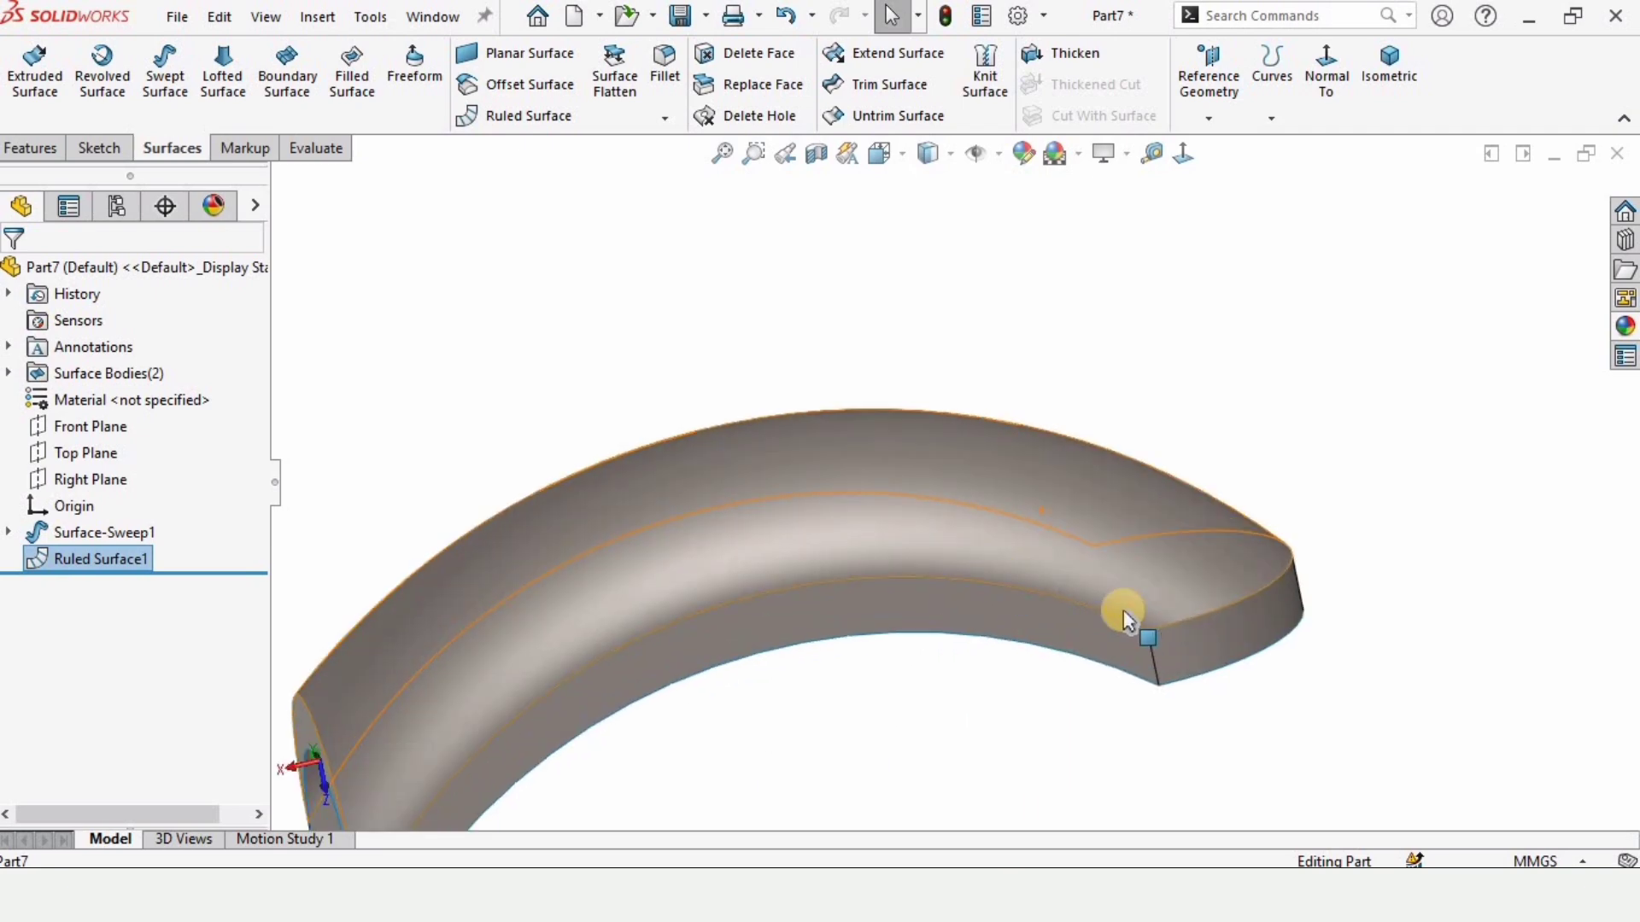
left_click_drag(1124, 612, 1173, 548)
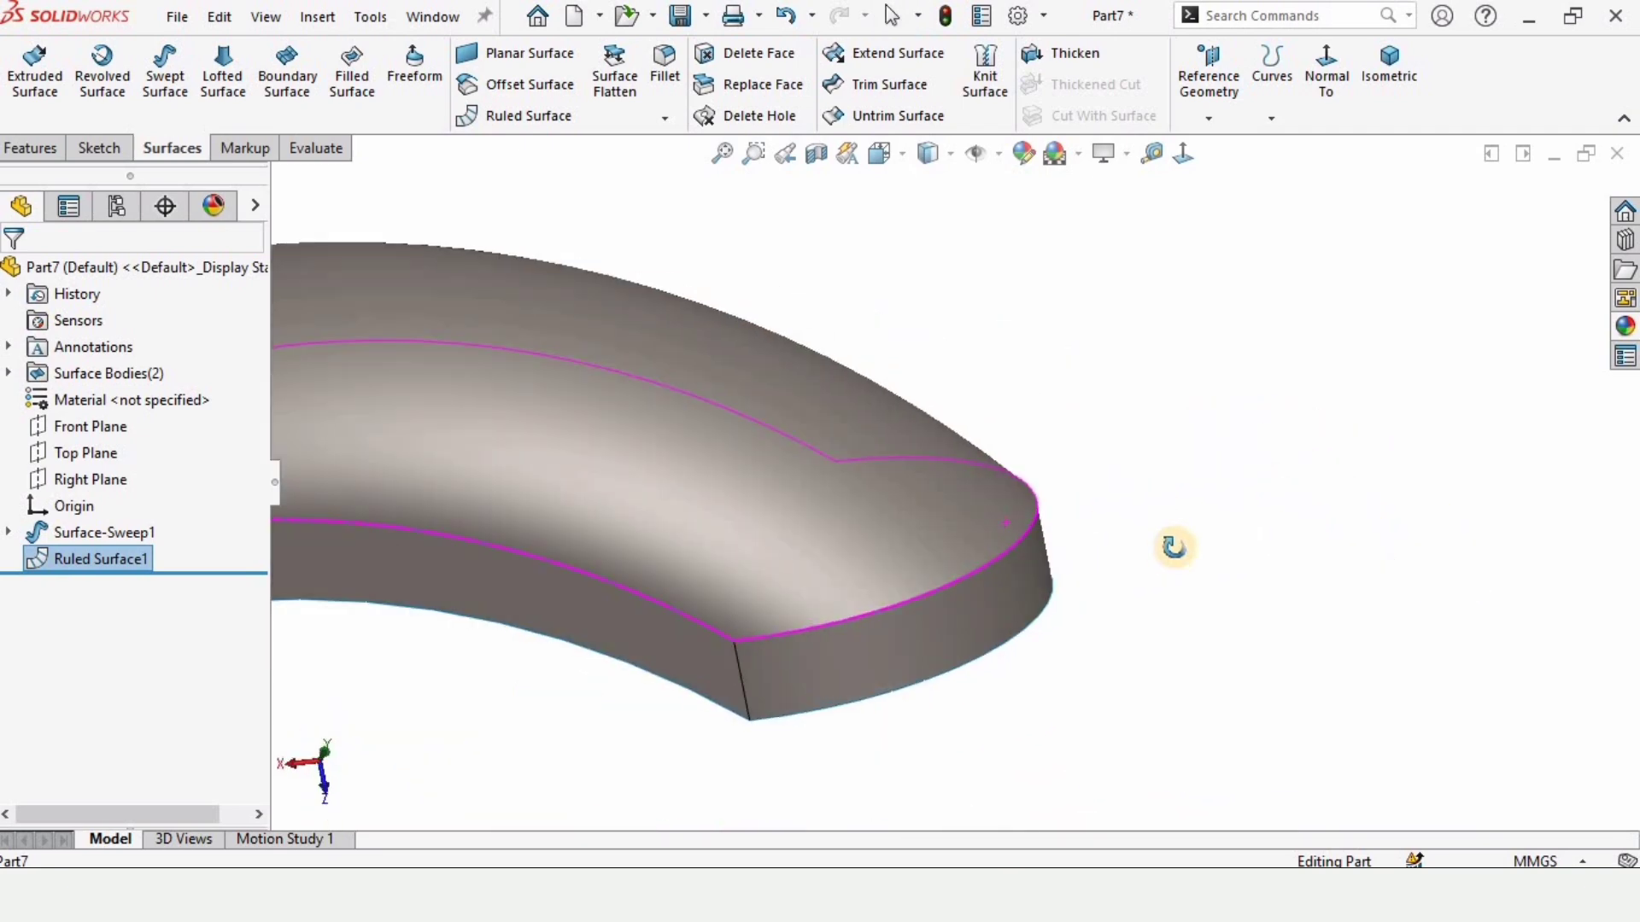
left_click_drag(1175, 547, 905, 554)
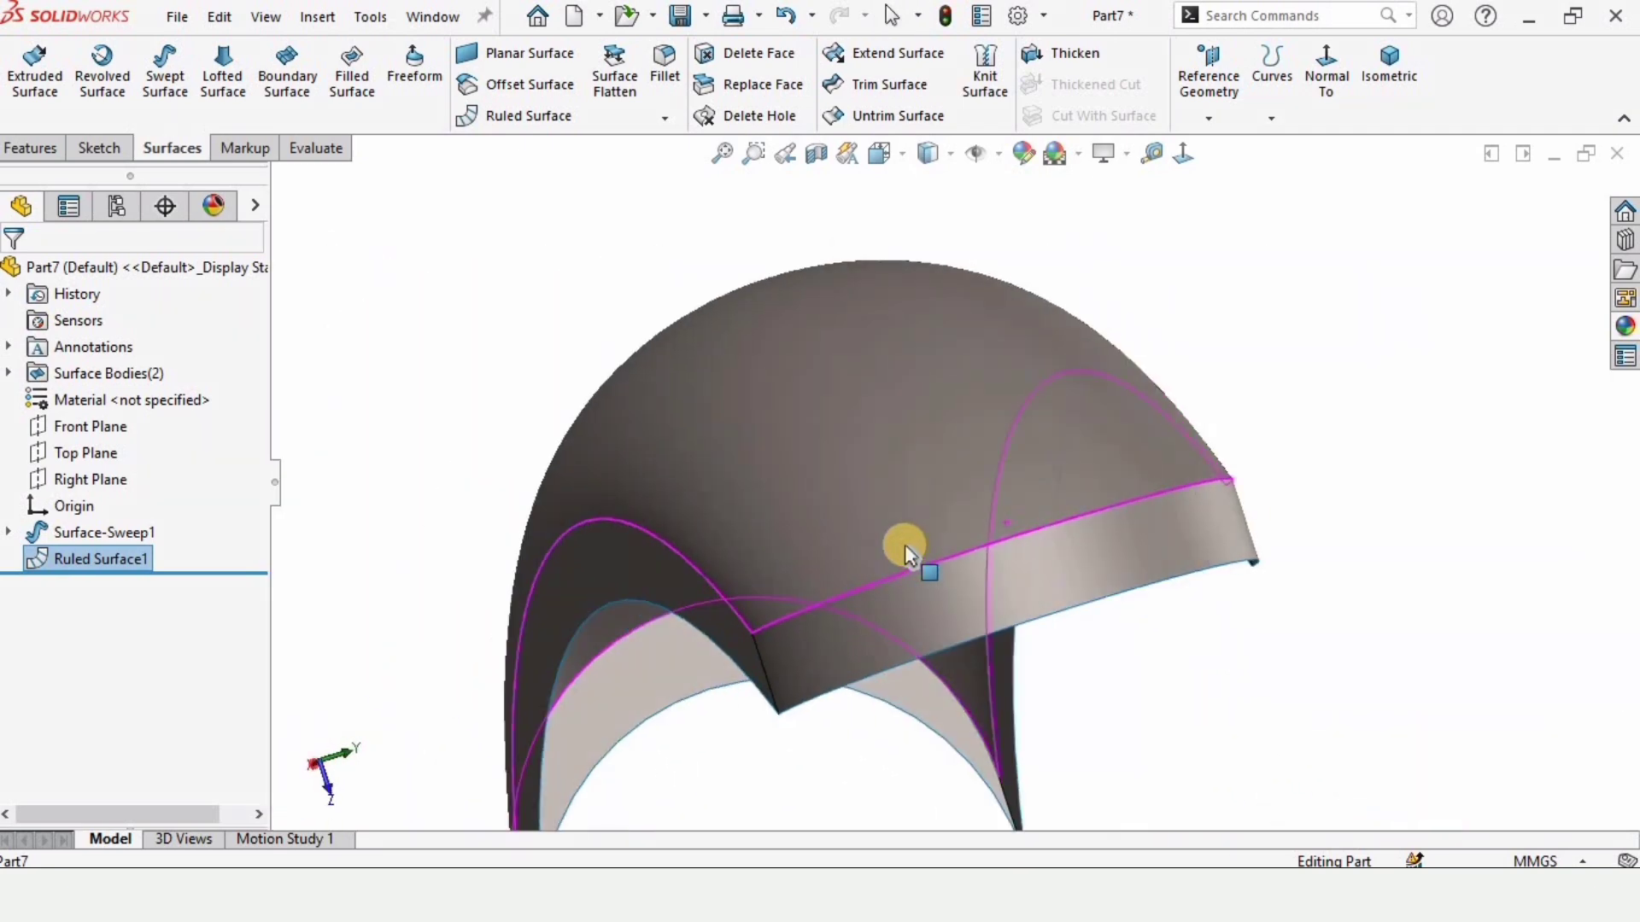